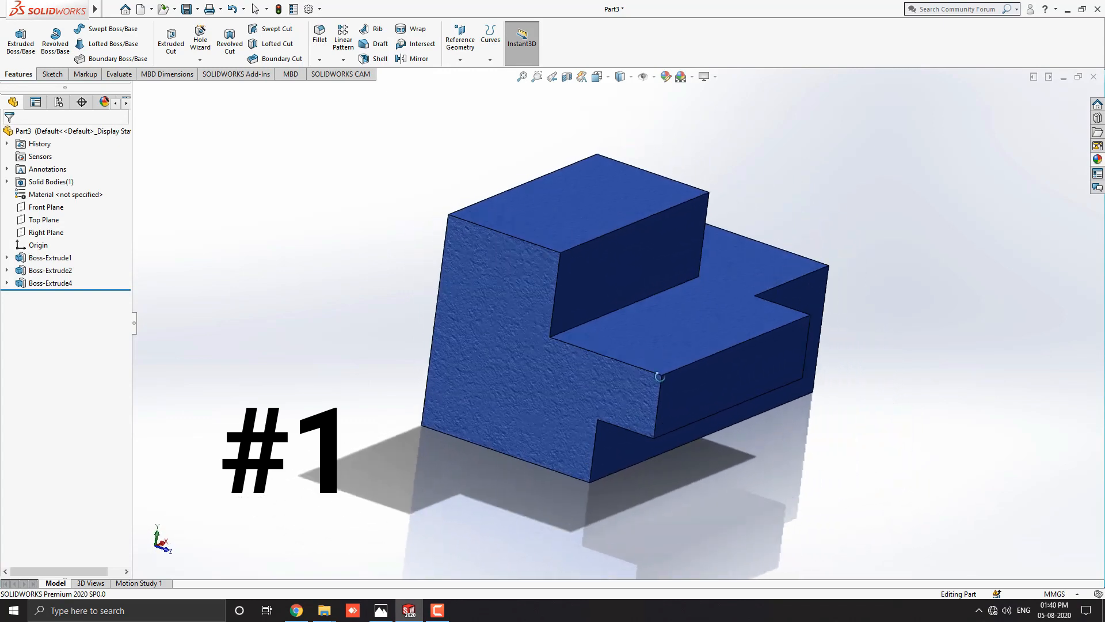
Close the finished #1 stepped-block preview, leaving SOLIDWORKS with no document open.
left_click_drag(662, 377, 624, 412)
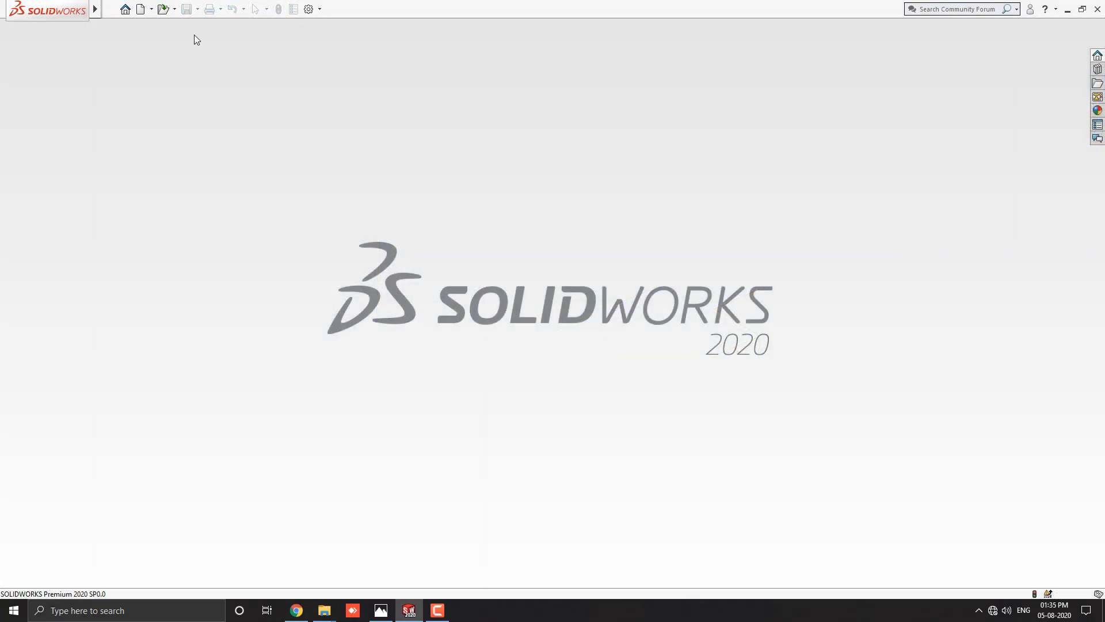
Create a new Part document from the New SOLIDWORKS Document dialog.
left_click(140, 8)
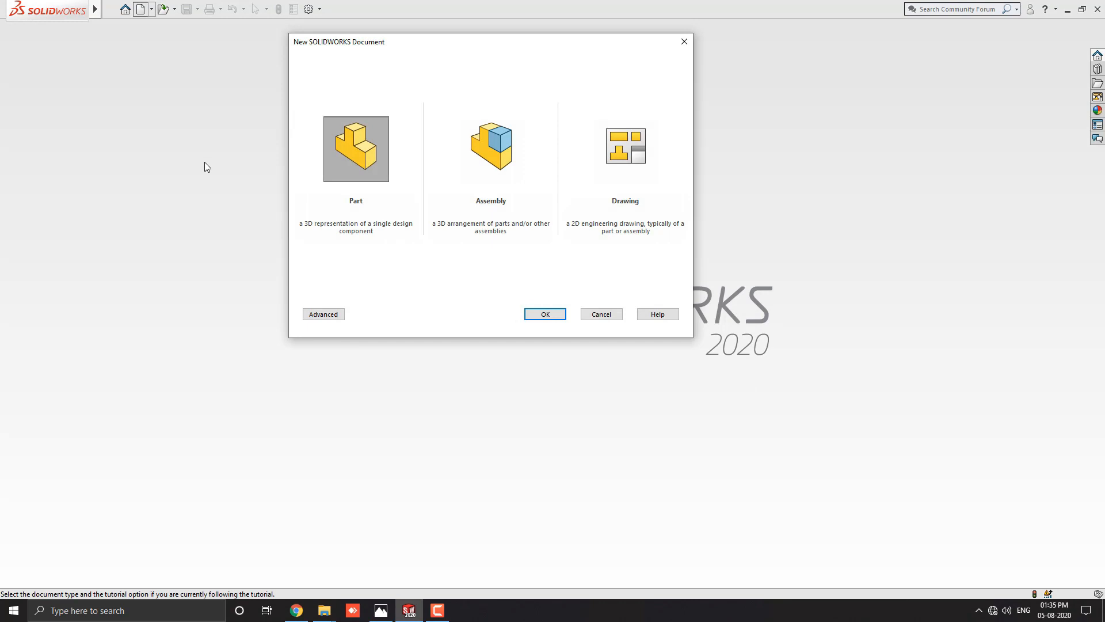
left_click(544, 314)
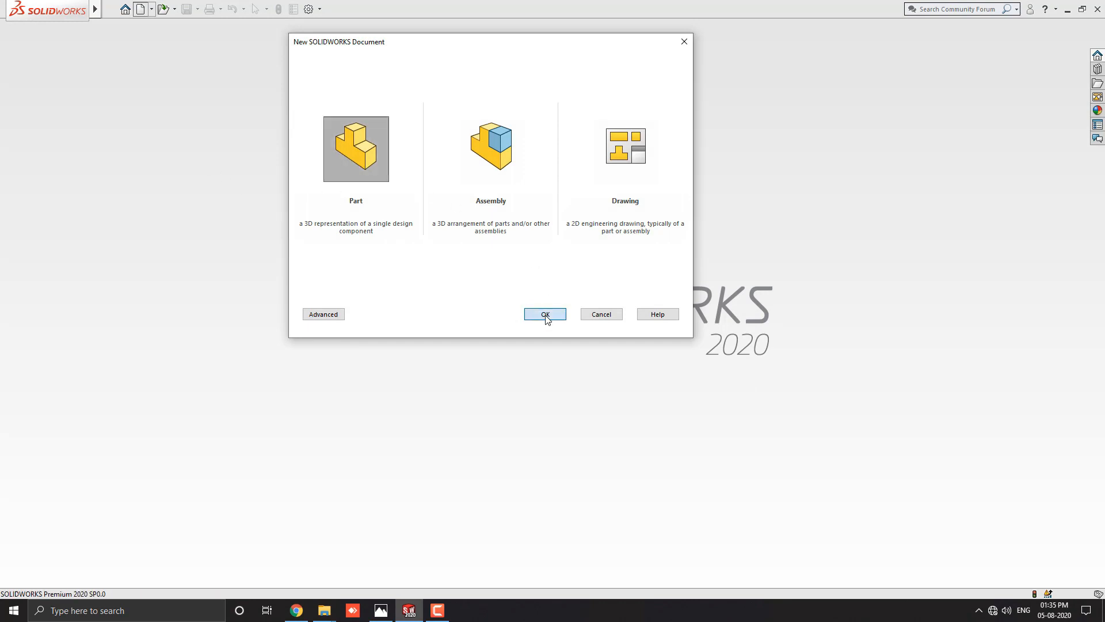
left_click(544, 314)
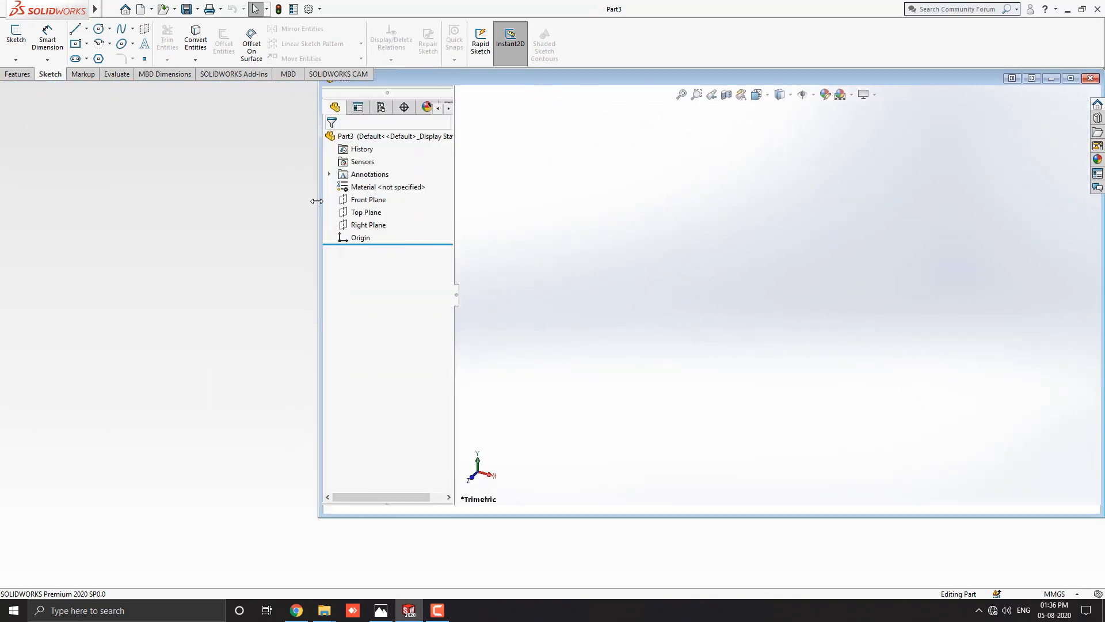
Show the dimensioned stepped-block reference image in Photos beside the SOLIDWORKS window.
left_click(380, 610)
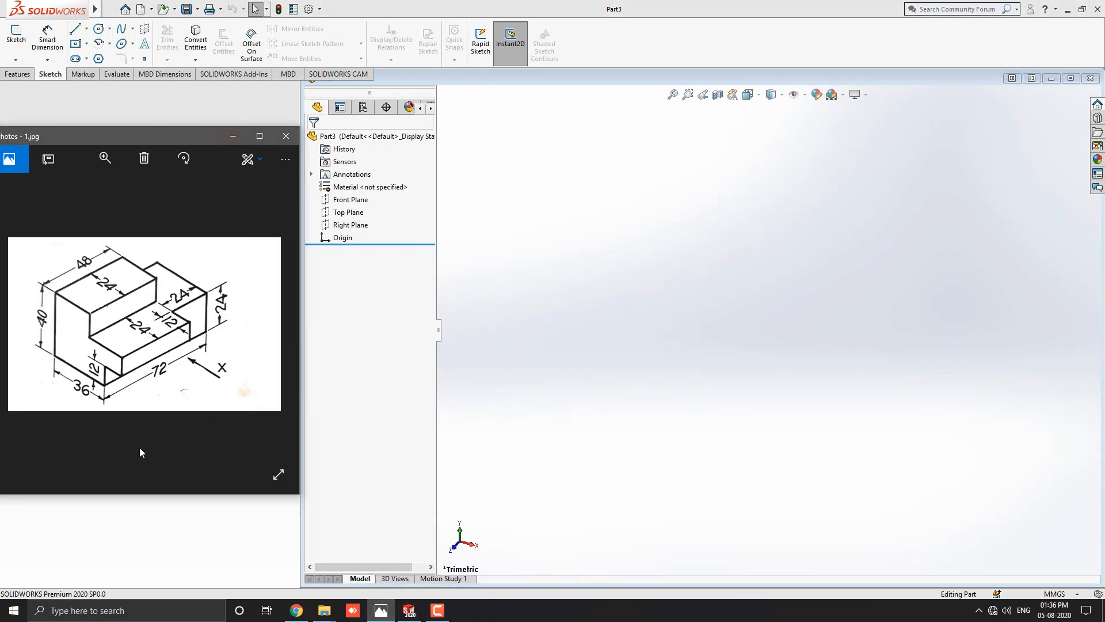
mouse_move(213, 373)
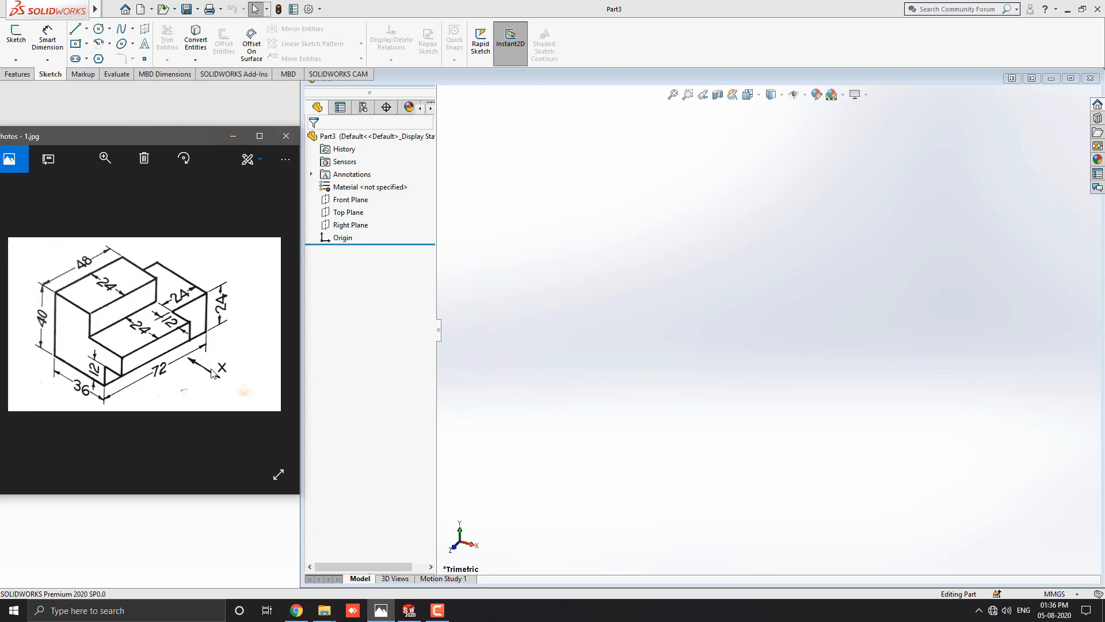
mouse_move(135, 407)
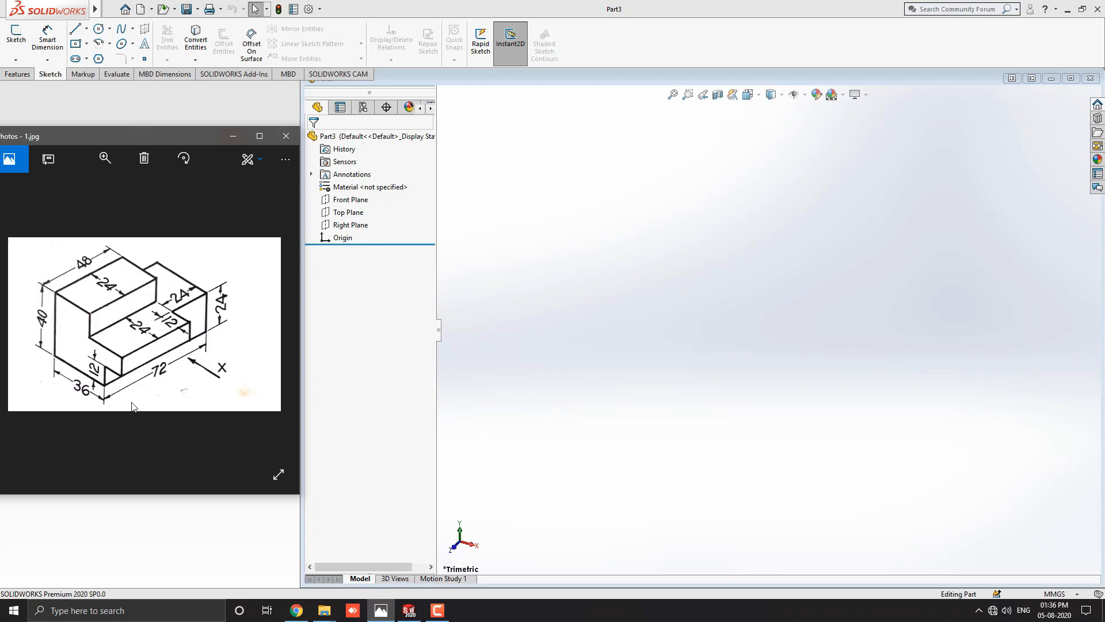
mouse_move(194, 350)
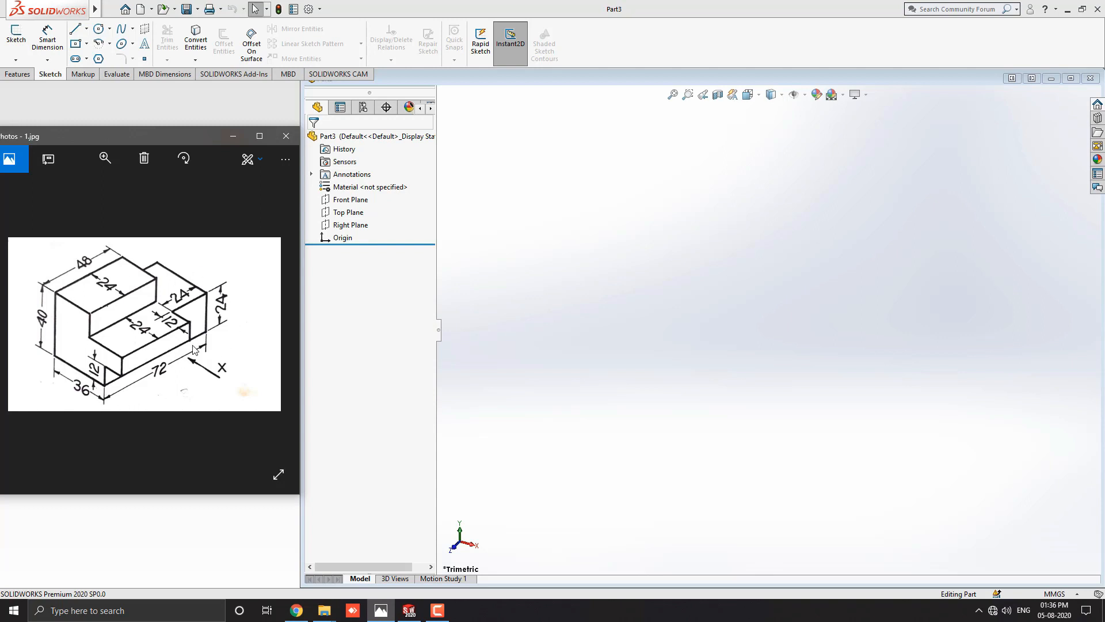
mouse_move(76, 393)
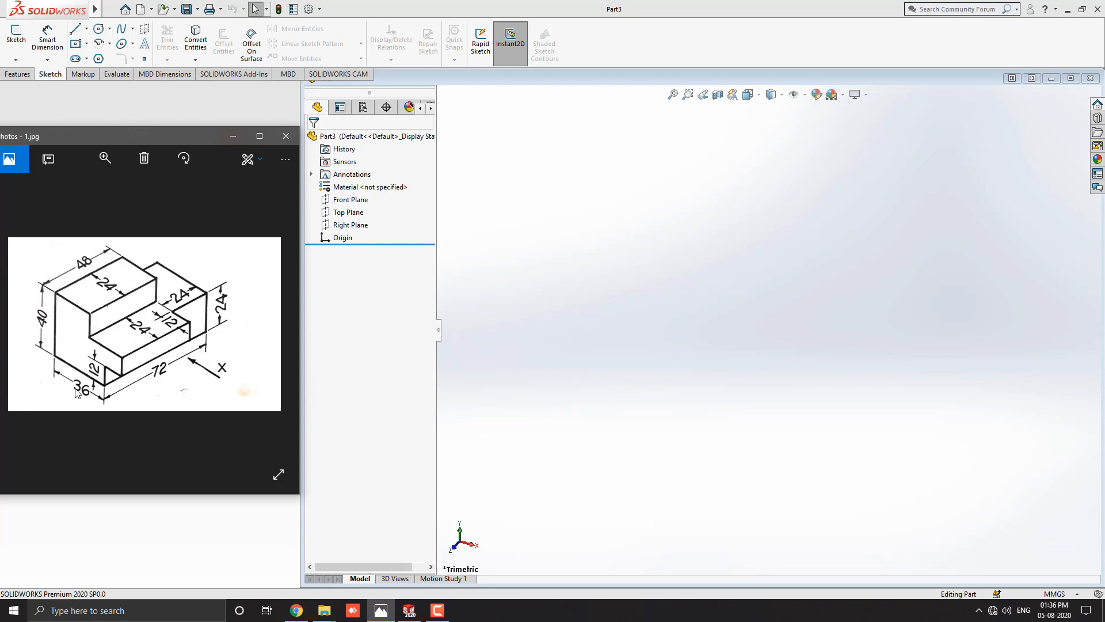
mouse_move(235, 315)
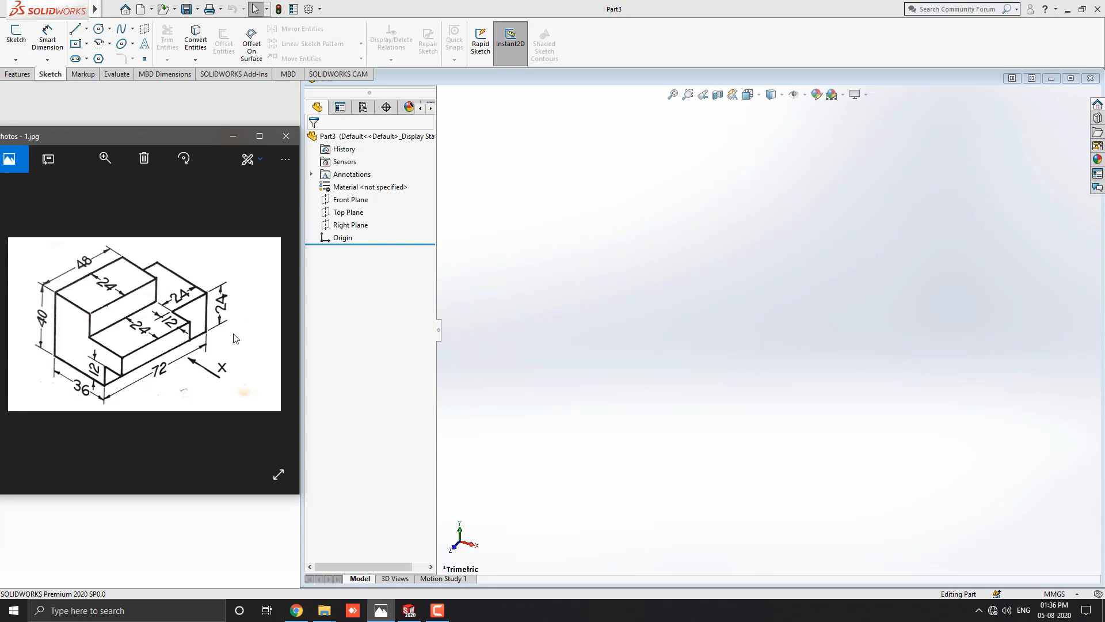
mouse_move(137, 394)
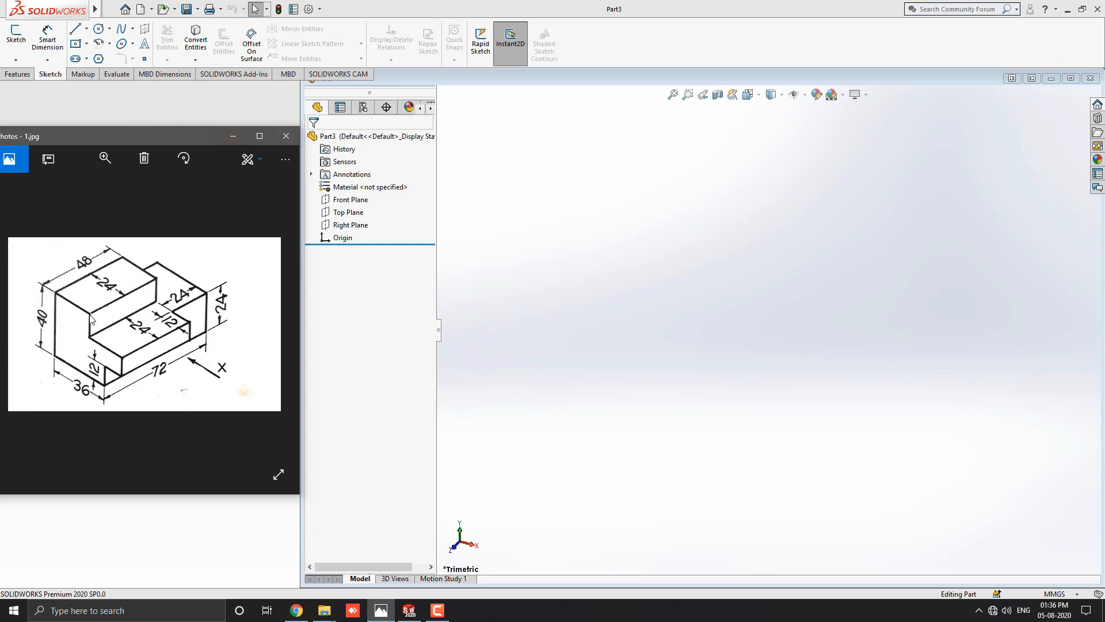
mouse_move(114, 316)
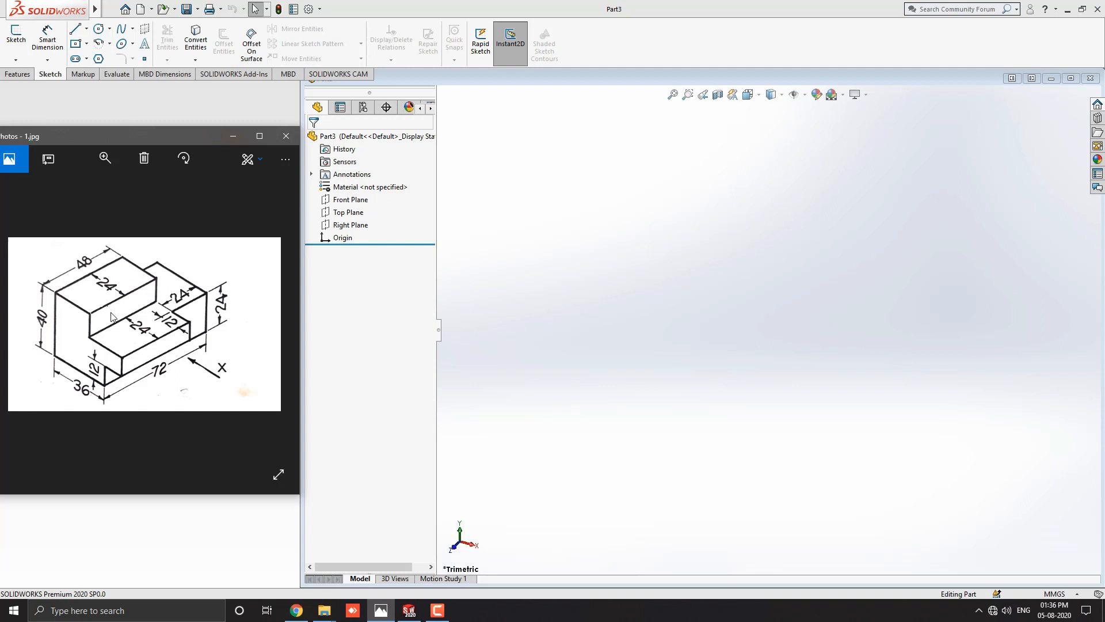
mouse_move(200, 316)
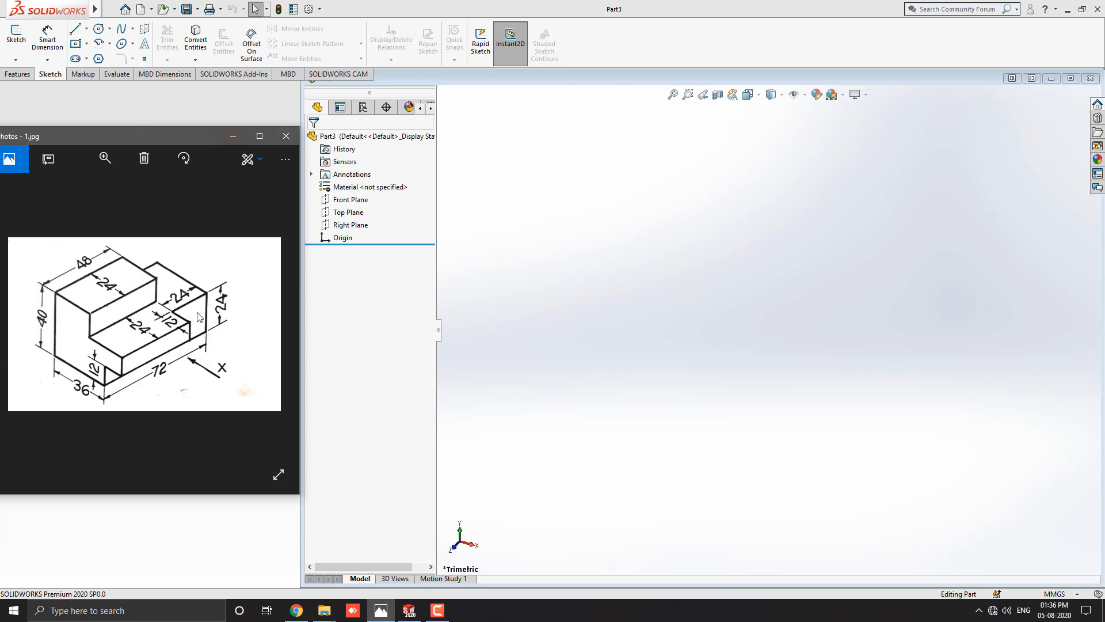
mouse_move(178, 320)
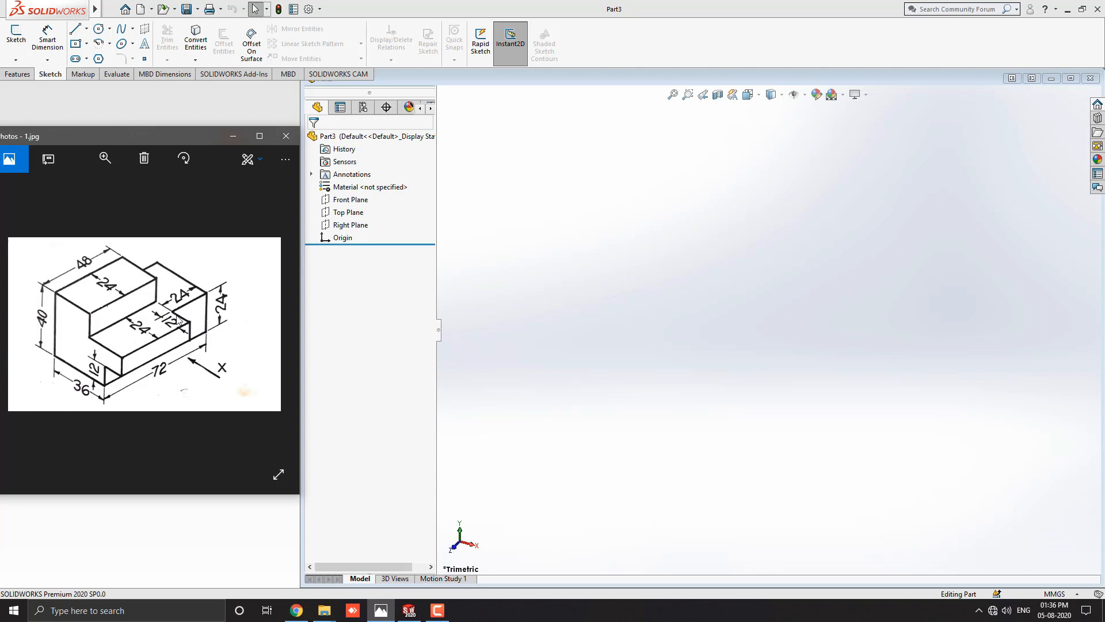
mouse_move(198, 382)
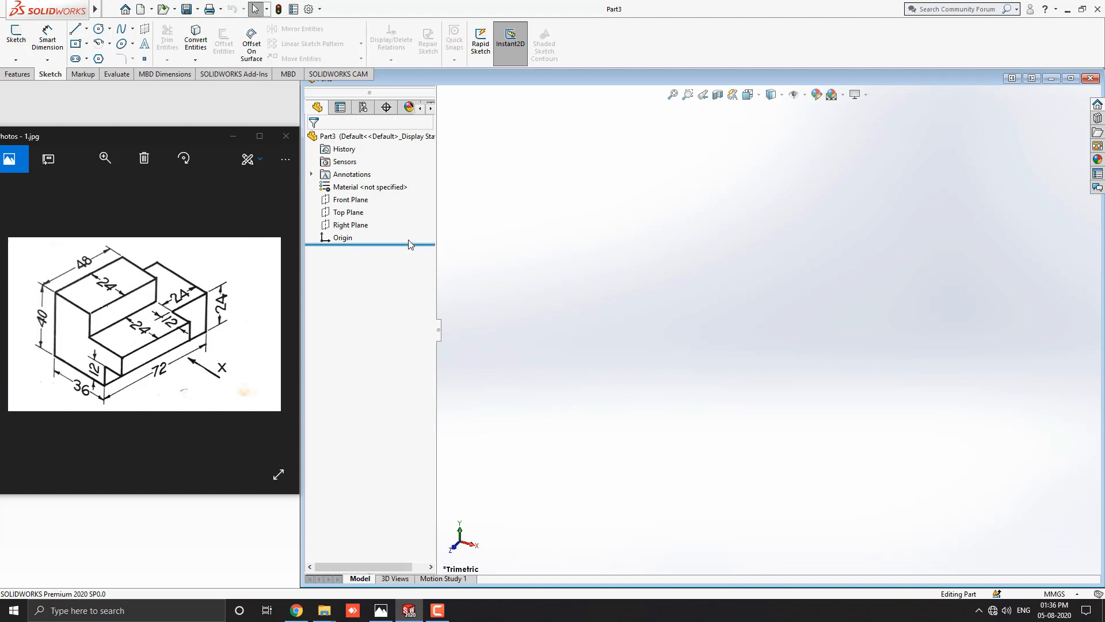
Begin a Top Plane sketch using the Center Rectangle tool.
left_click(349, 211)
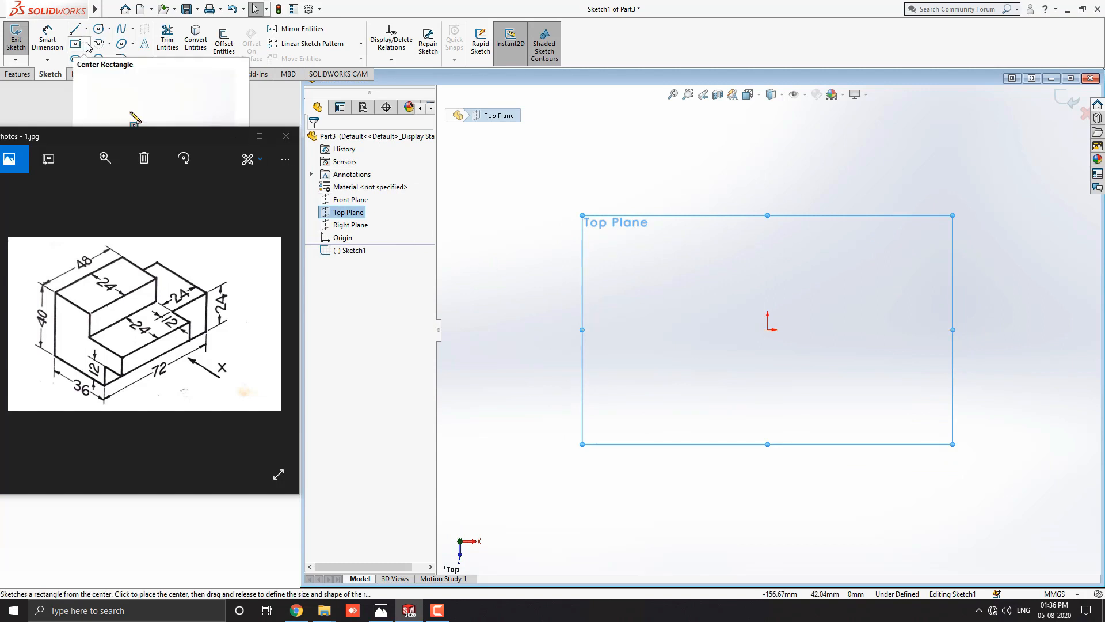
left_click(75, 44)
type("36")
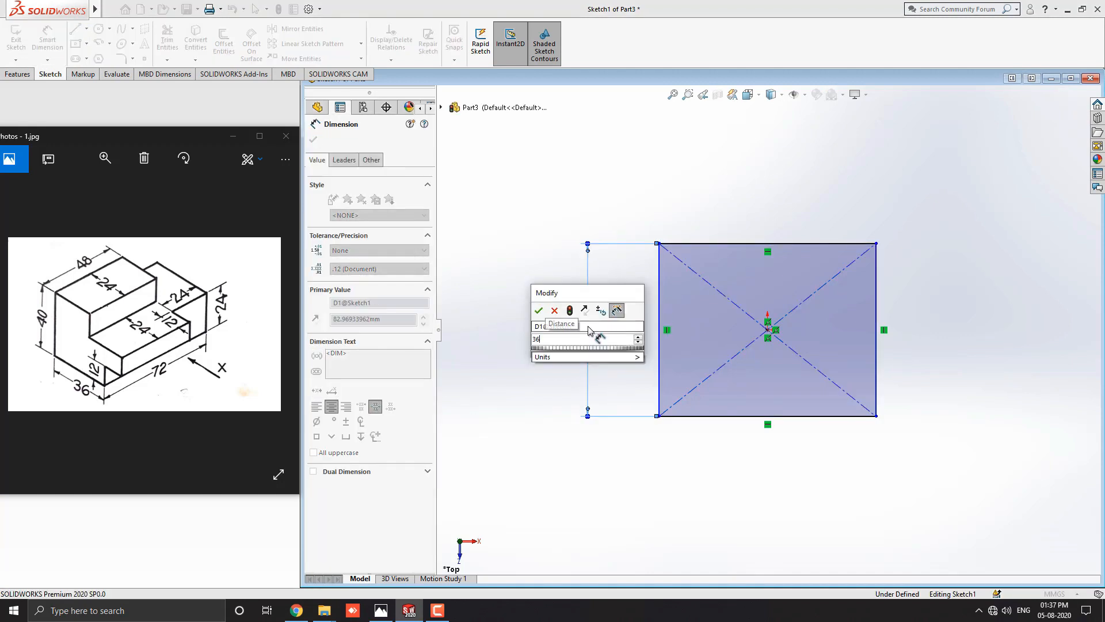
Dimension the rectangle to 36 mm by 72 mm, fully defining Sketch1.
left_click(537, 310)
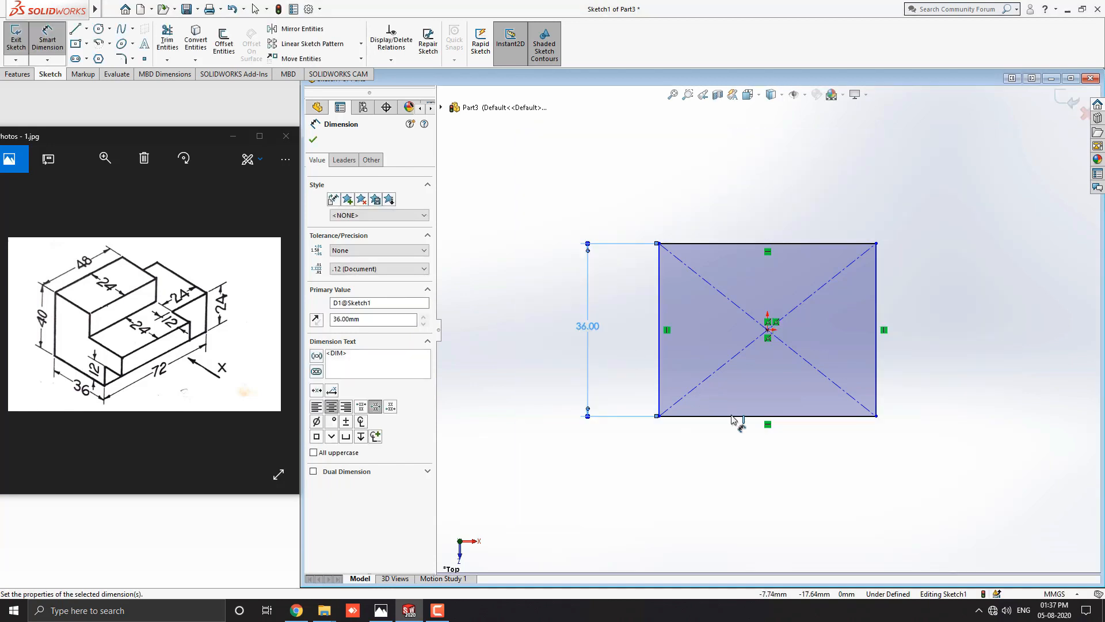
left_click(736, 471)
type("72")
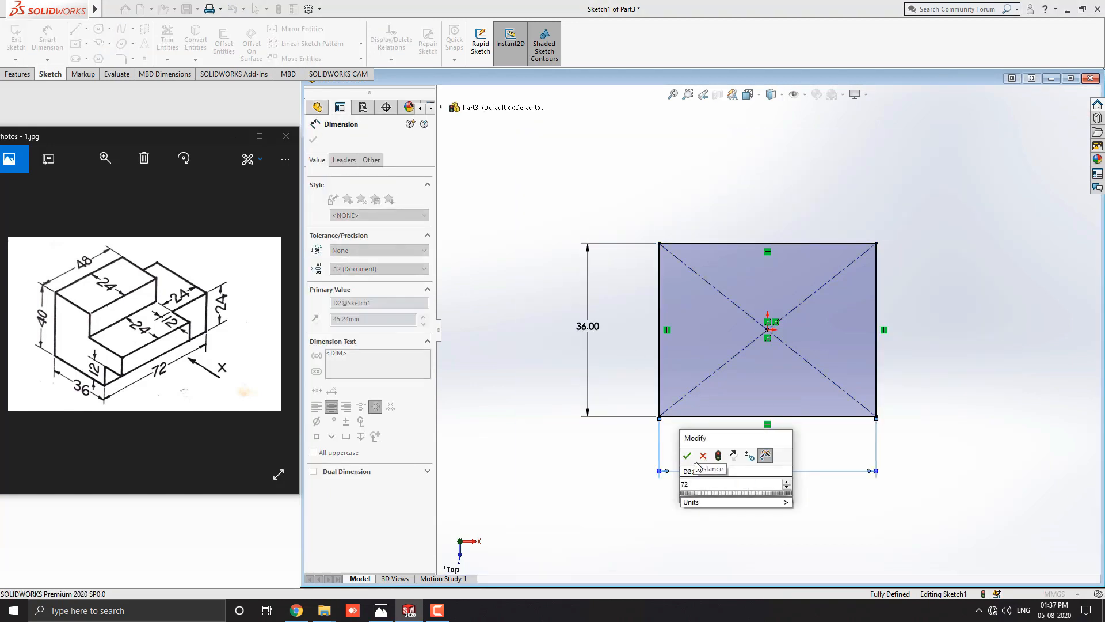
left_click(687, 455)
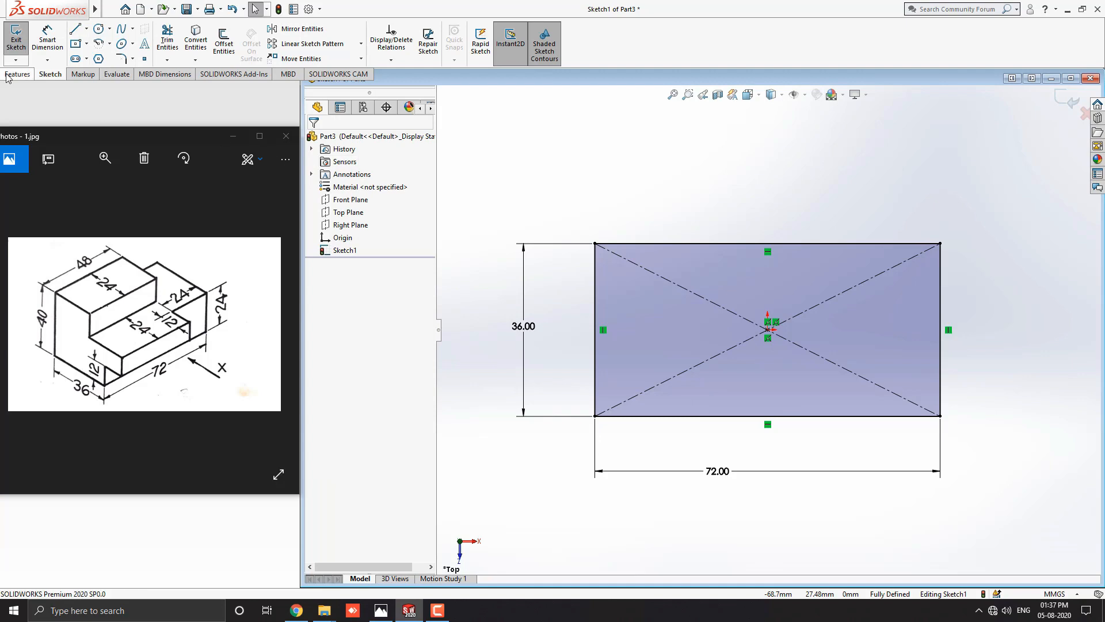
Extruded Boss/Base the rectangle with a 24 mm Blind depth, creating Boss-Extrude1.
left_click(18, 75)
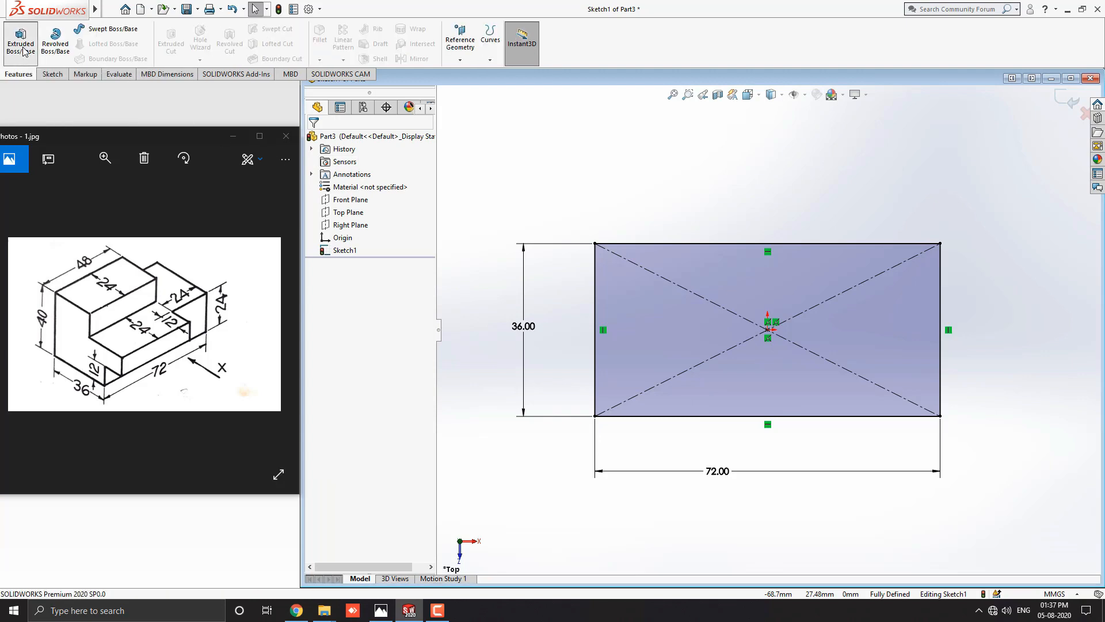
left_click(19, 42)
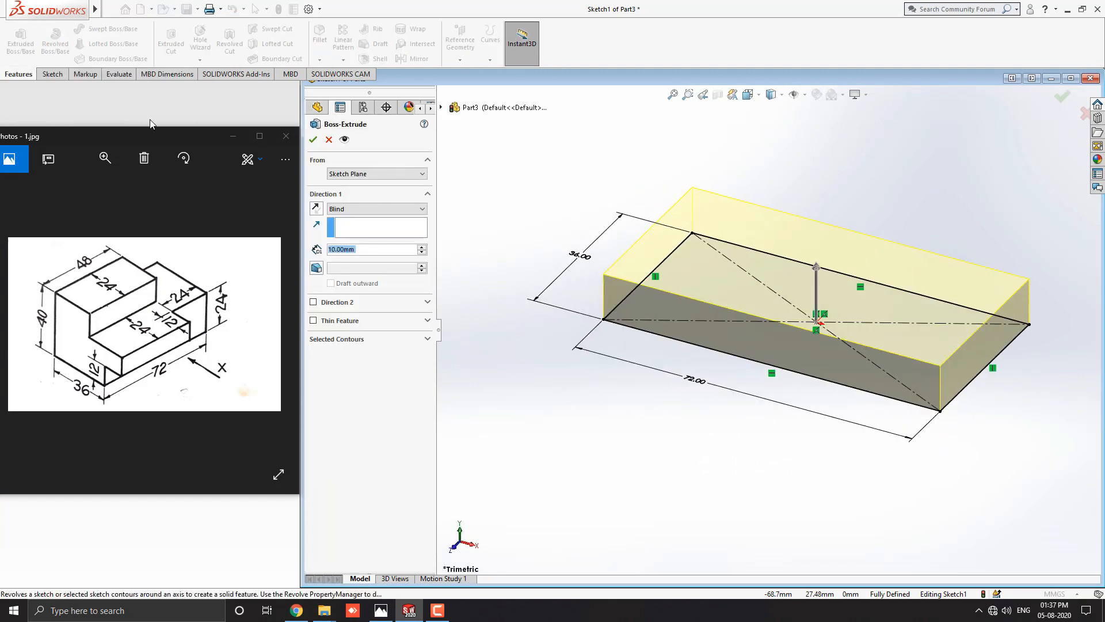
left_click(367, 249)
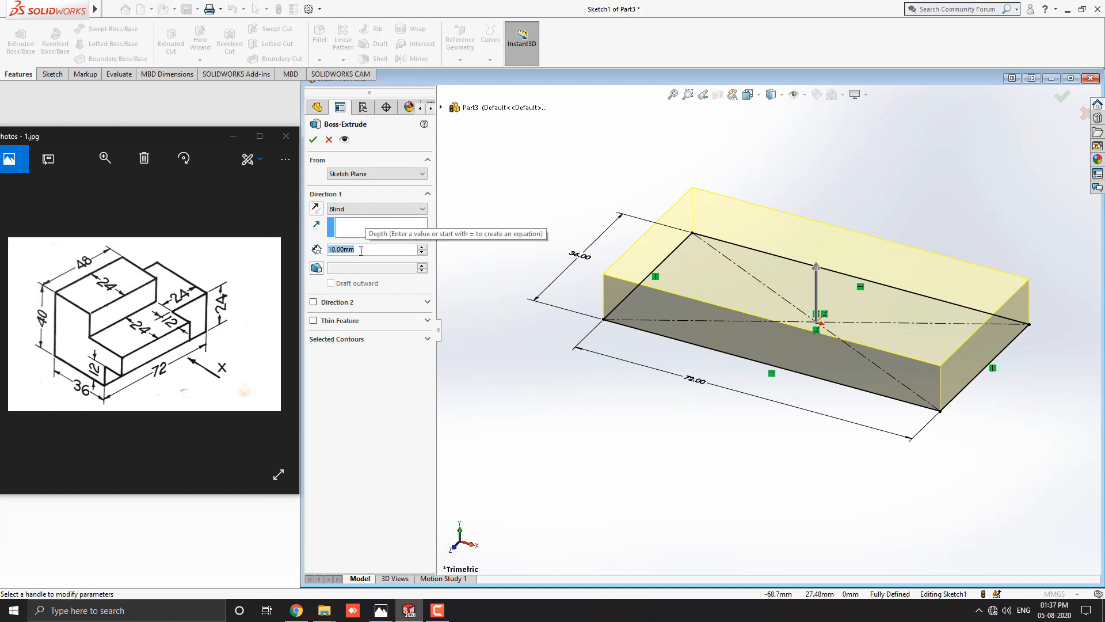
type("24")
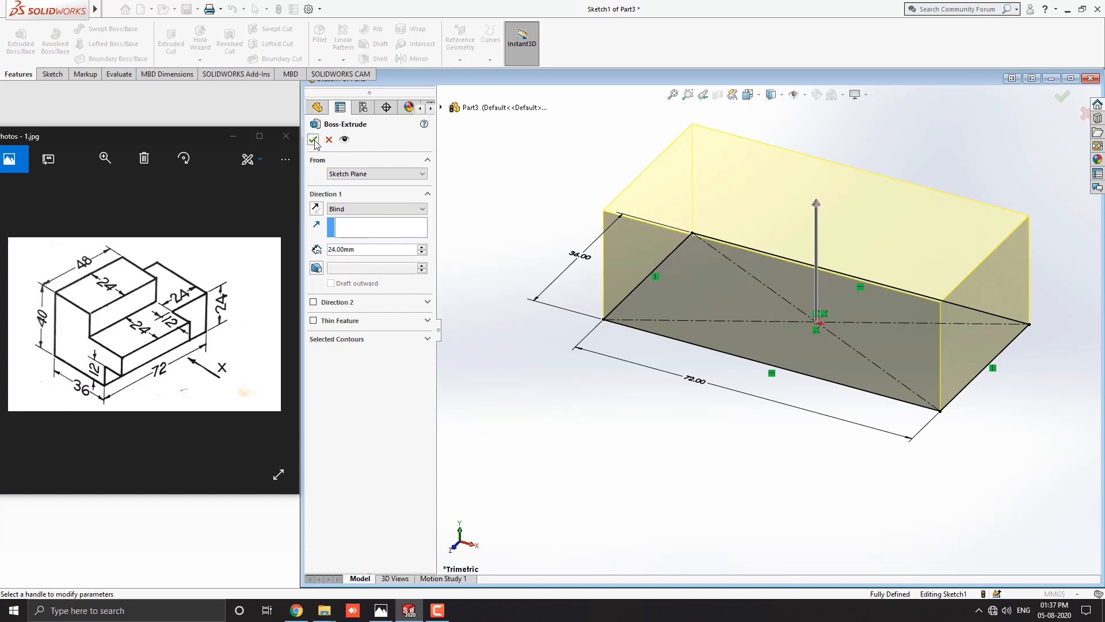
left_click(313, 139)
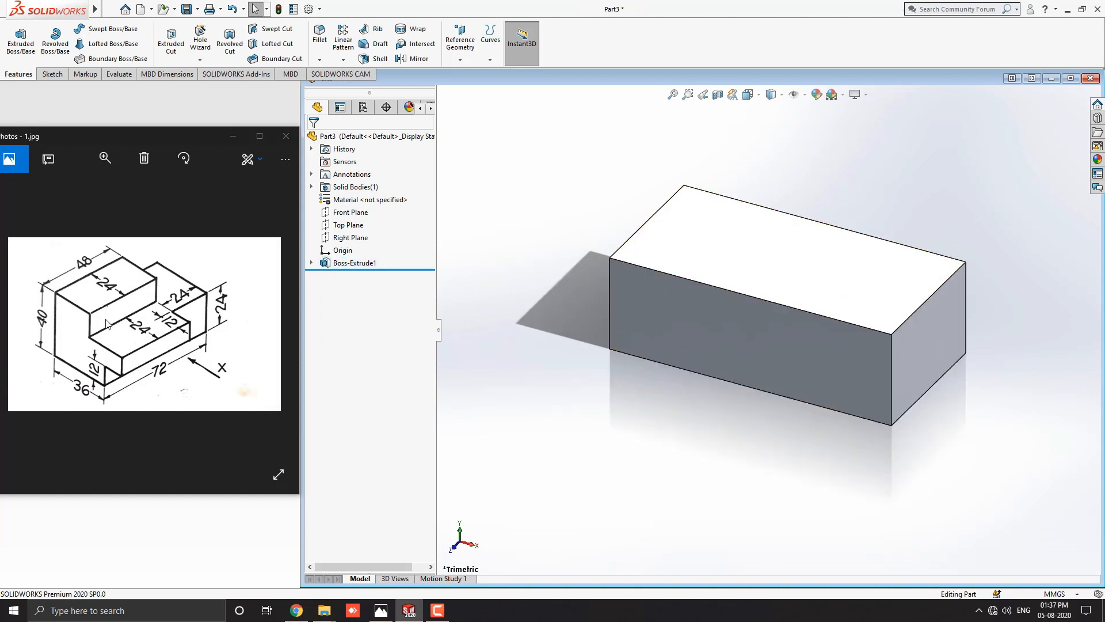
mouse_move(489, 399)
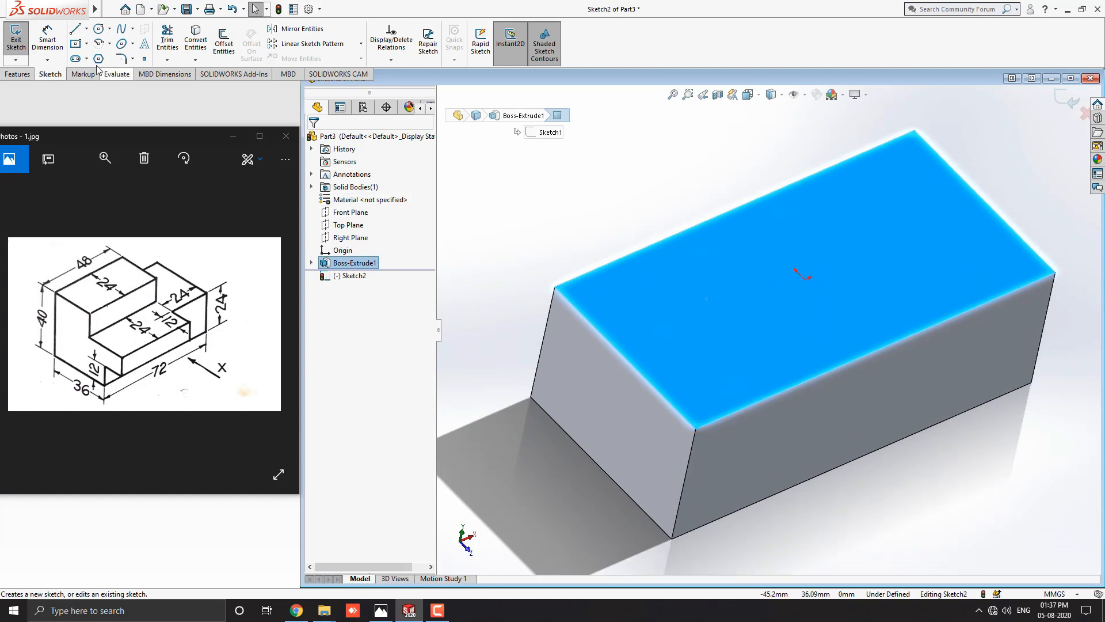
Draw a corner rectangle from the top-face corner and dimension its 24 mm side.
left_click(84, 43)
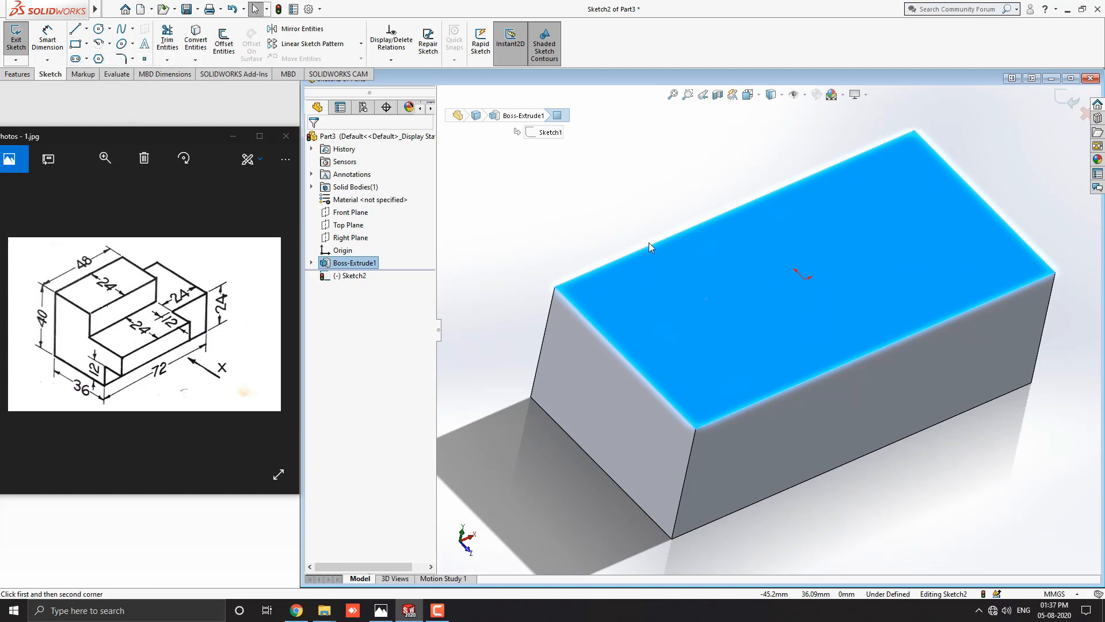
left_click(76, 27)
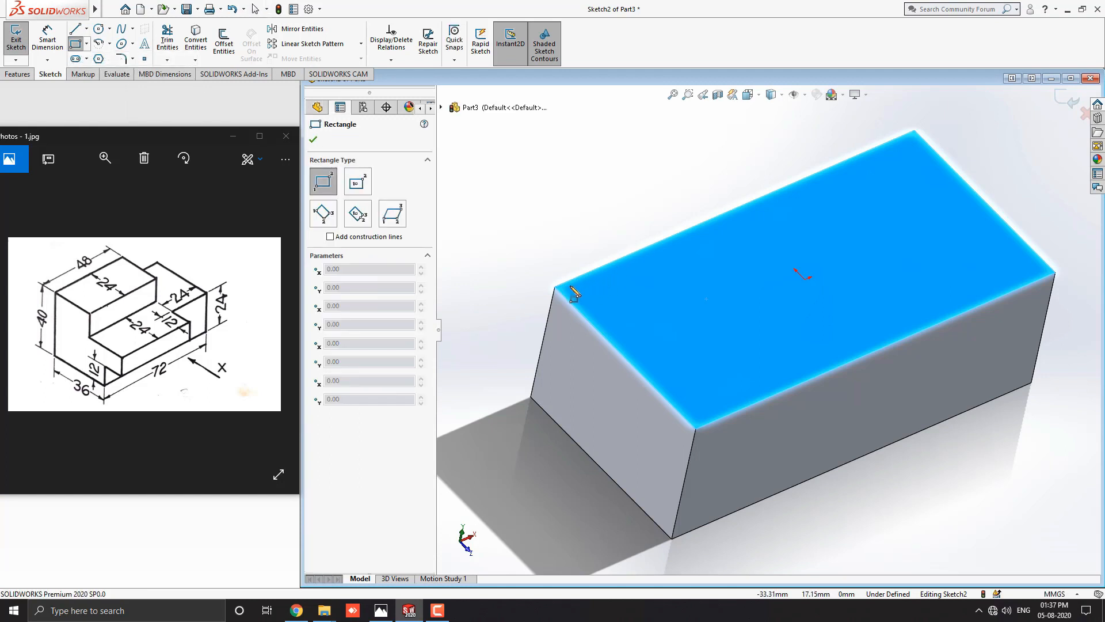
left_click_drag(575, 291, 729, 279)
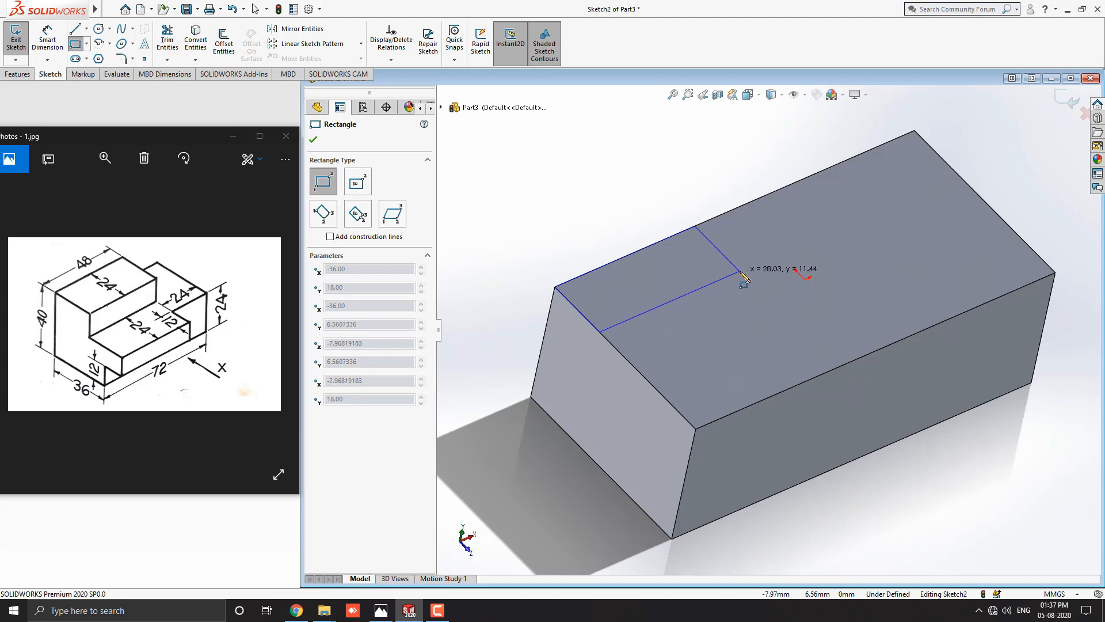
left_click(741, 276)
type("24")
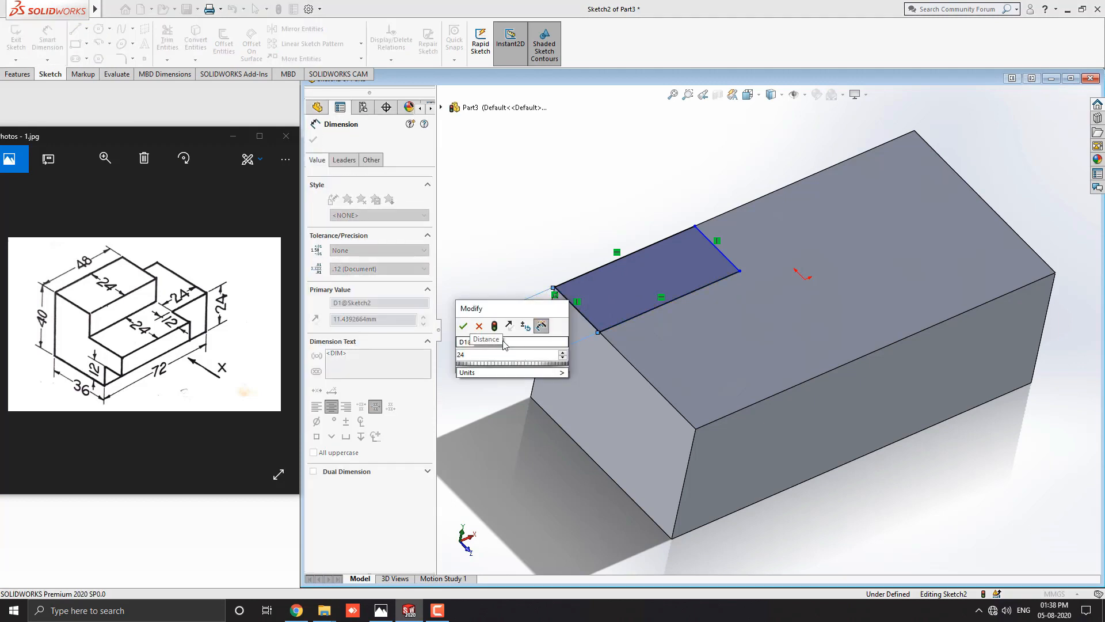
left_click(464, 325)
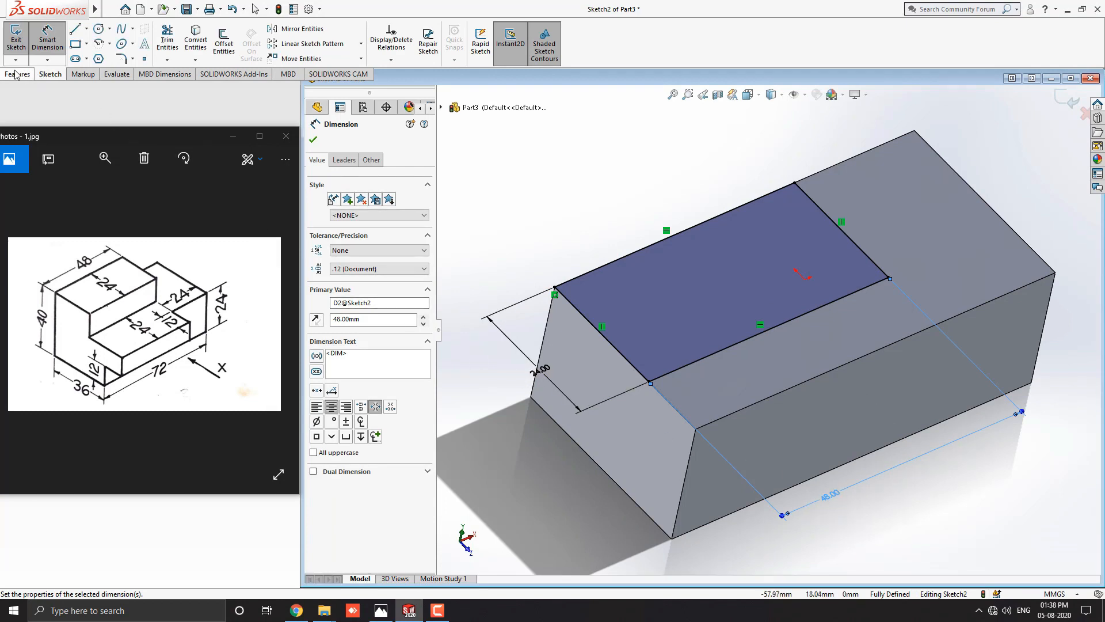
Extrude the corner rectangle with Blind depth 40-24 (16 mm), creating Boss-Extrude2.
left_click(18, 74)
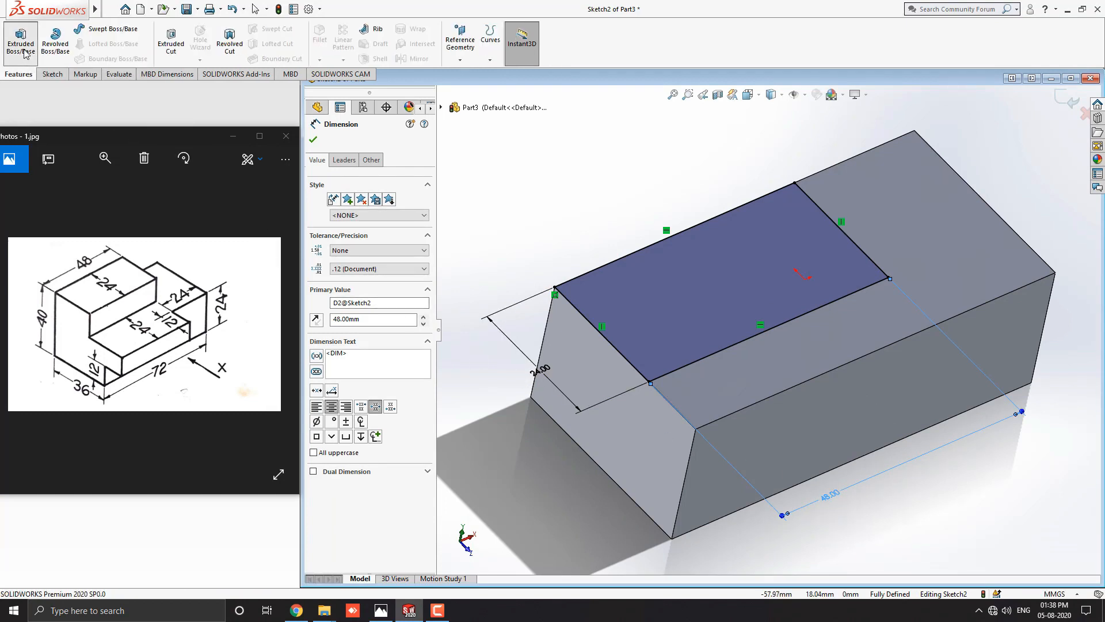
left_click(20, 42)
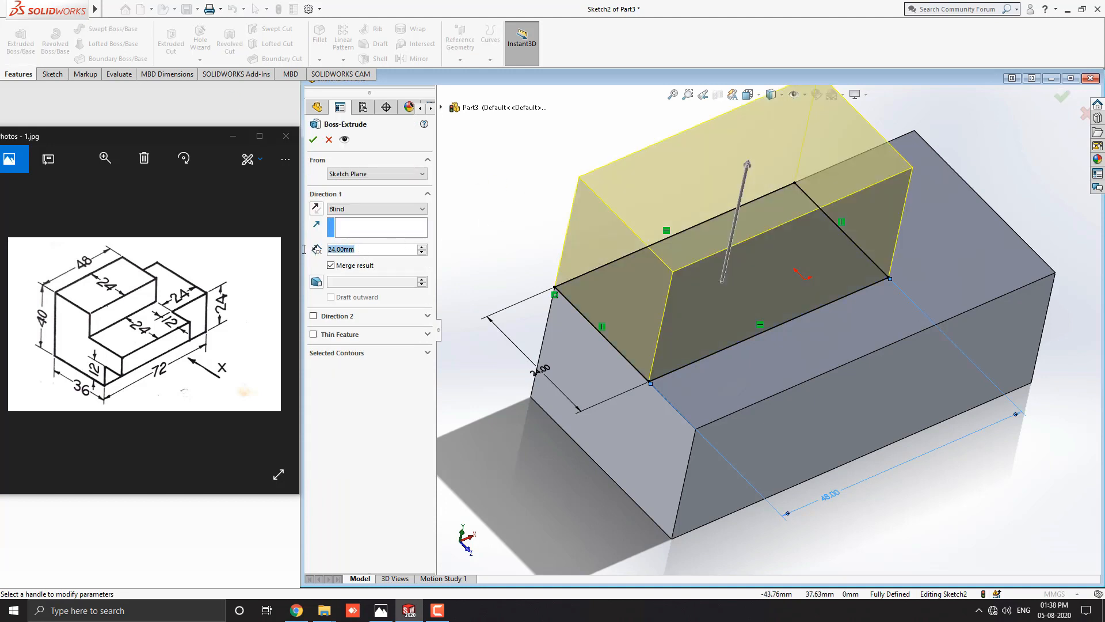
type("40-")
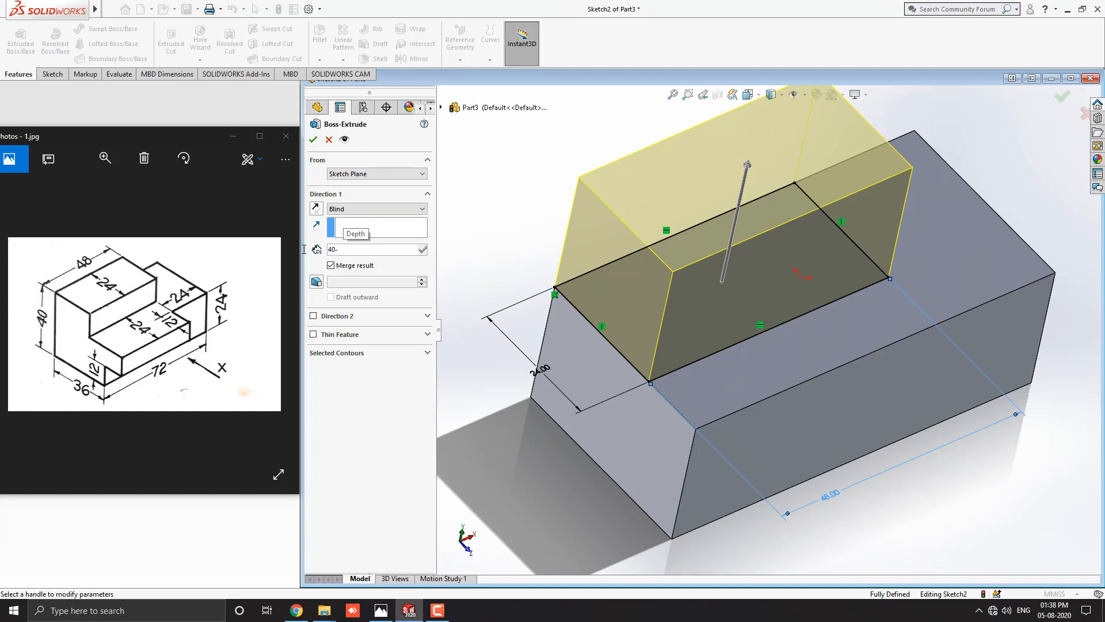
type("16.00mm")
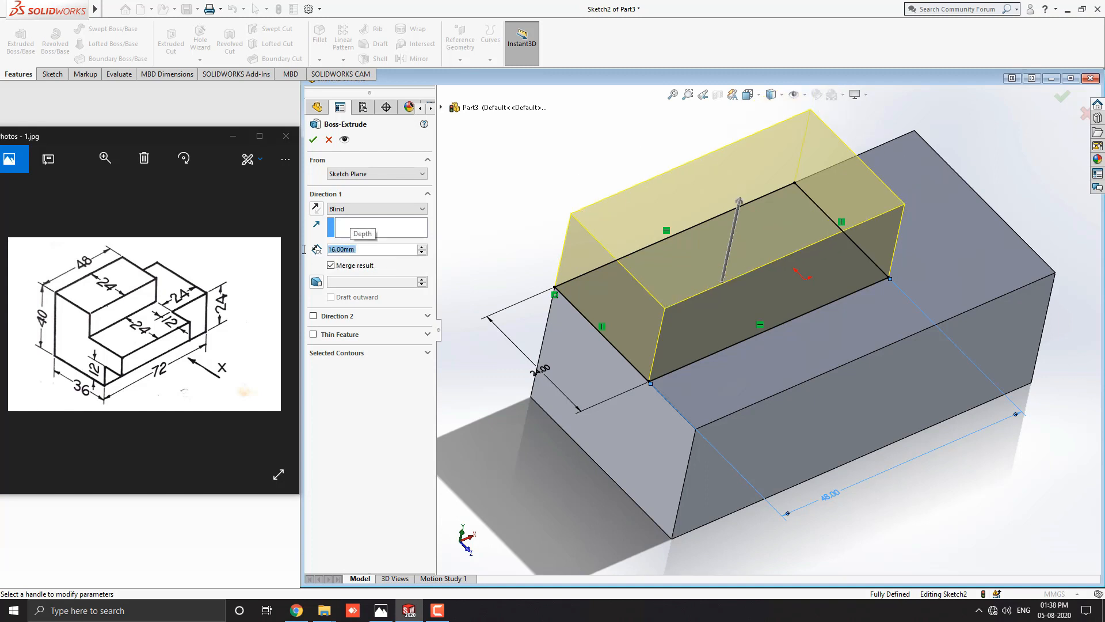
mouse_move(456, 311)
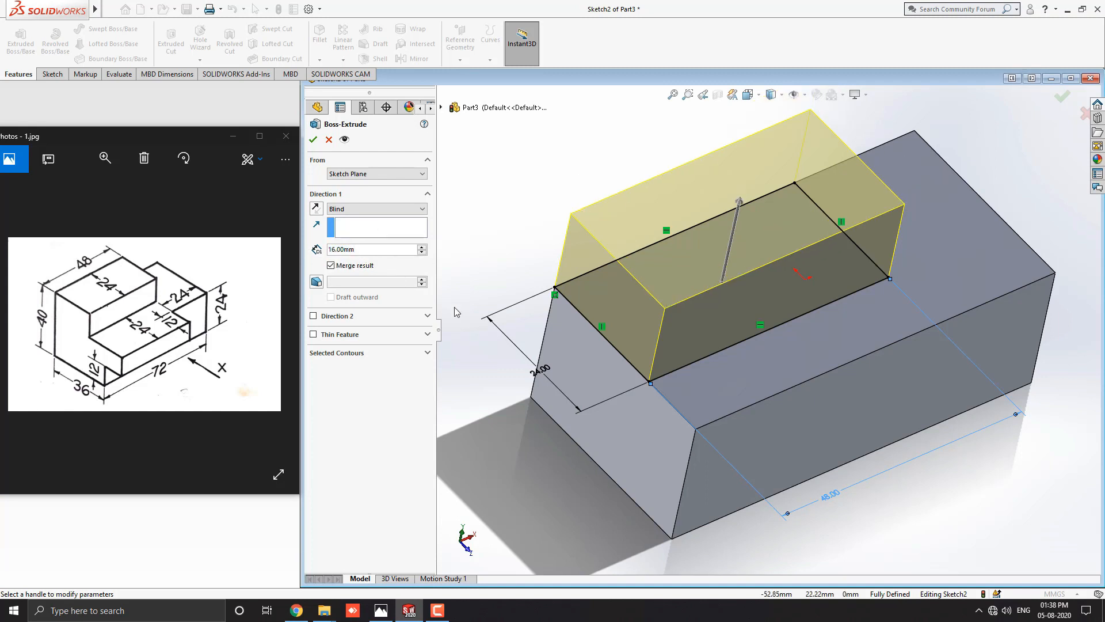
left_click(313, 139)
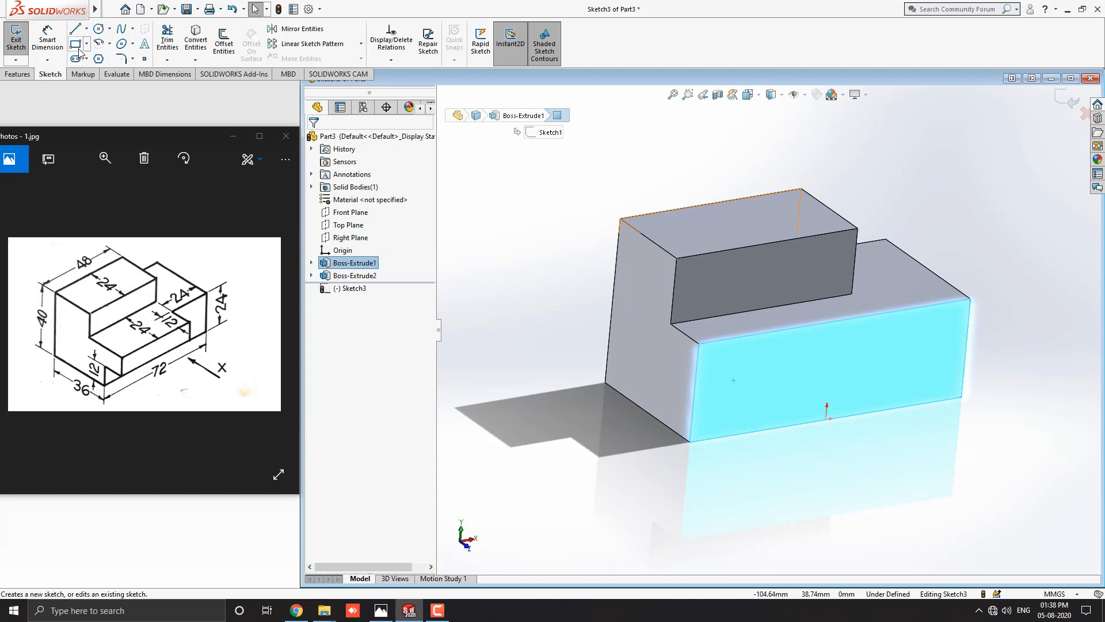
Draw a front-face corner rectangle and dimension it 72-24 (48 mm) by 12 mm.
left_click(75, 44)
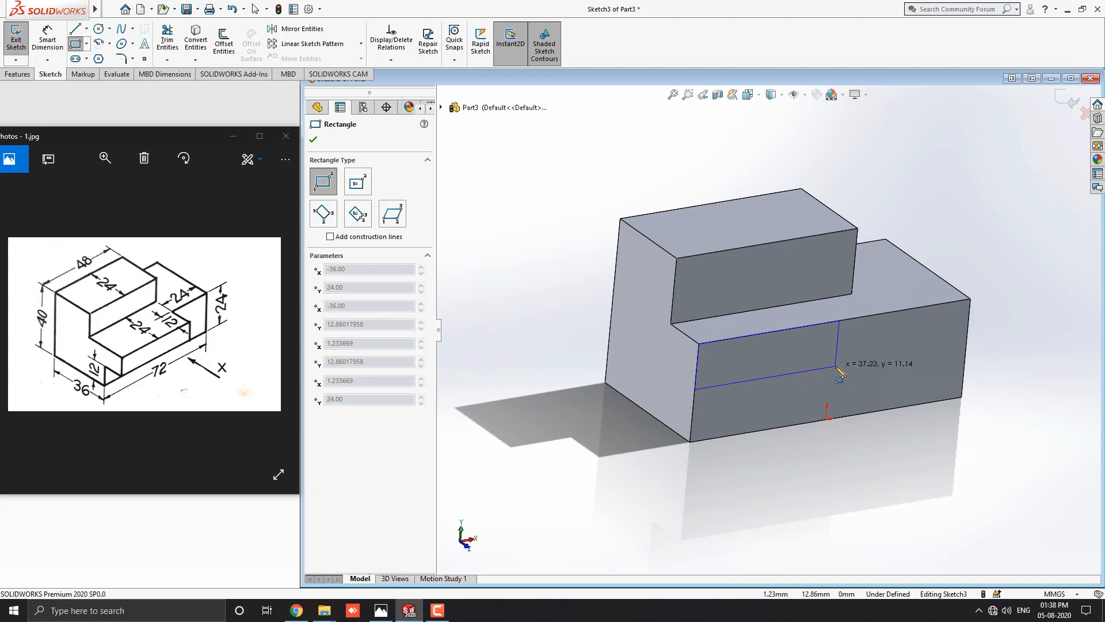
left_click(839, 375)
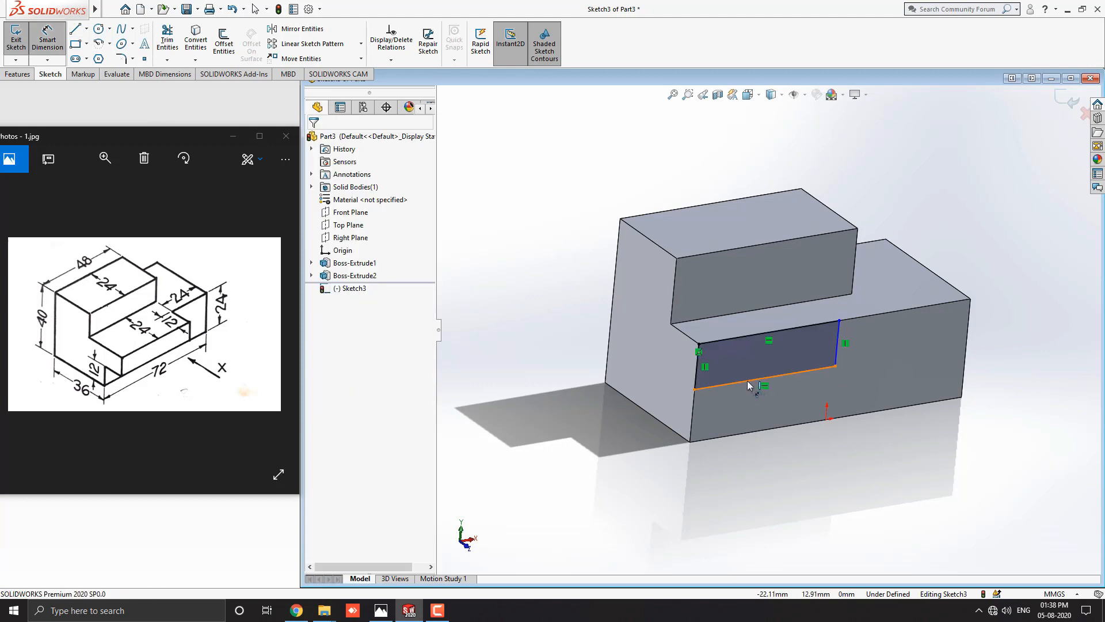
left_click(765, 386)
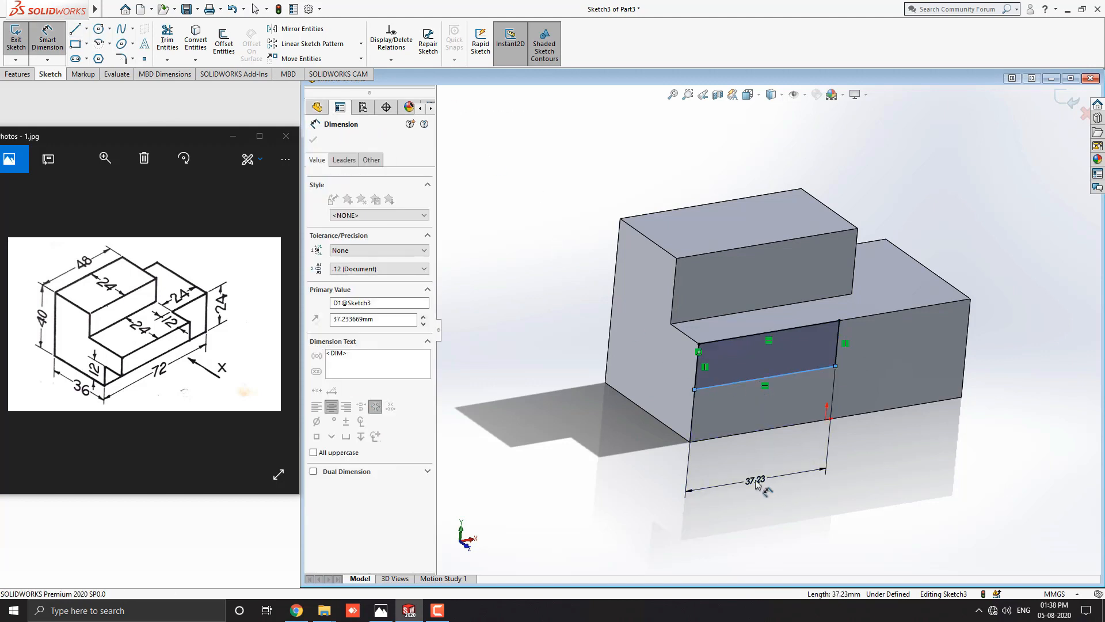
type("72-2")
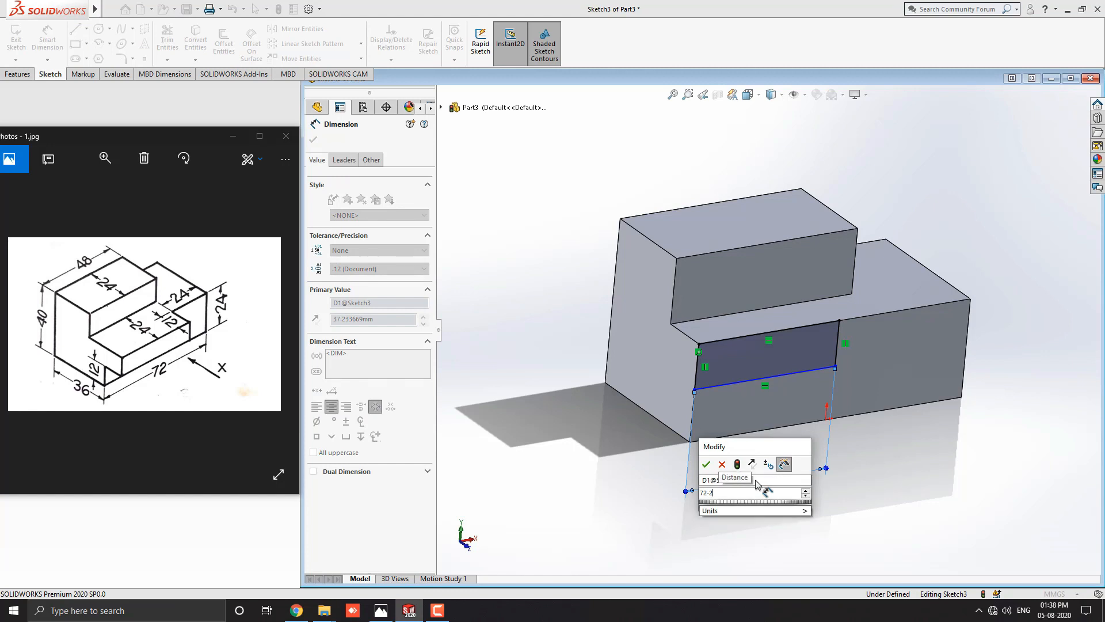
left_click(706, 463)
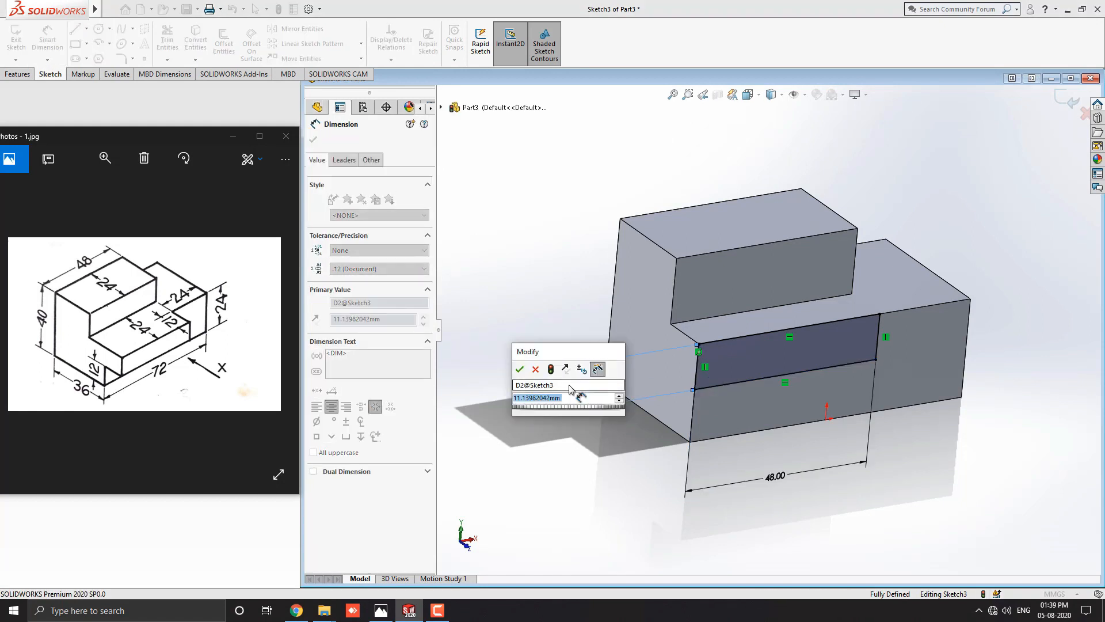
left_click(519, 370)
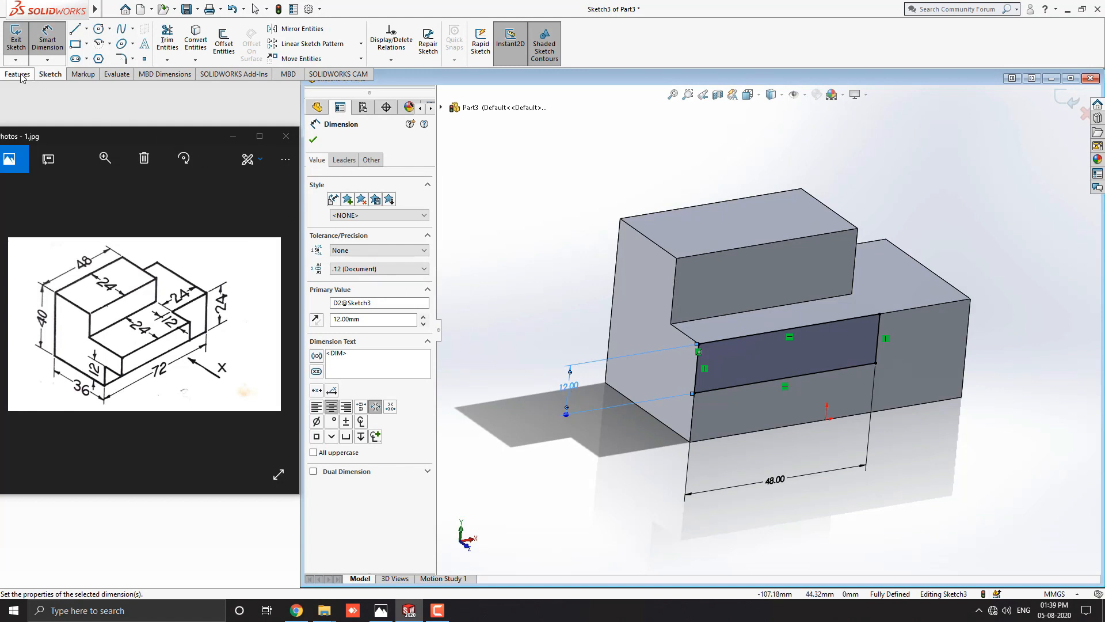
Extrude the 48 by 12 rectangle with a 12 mm Blind depth, creating Boss-Extrude4.
left_click(18, 74)
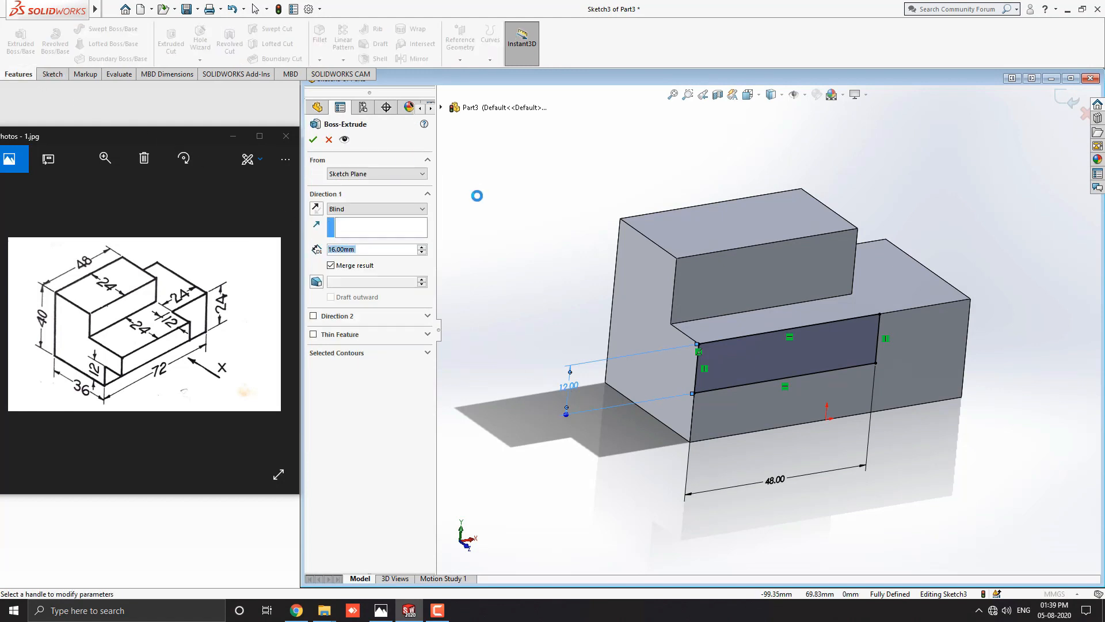
left_click(363, 248)
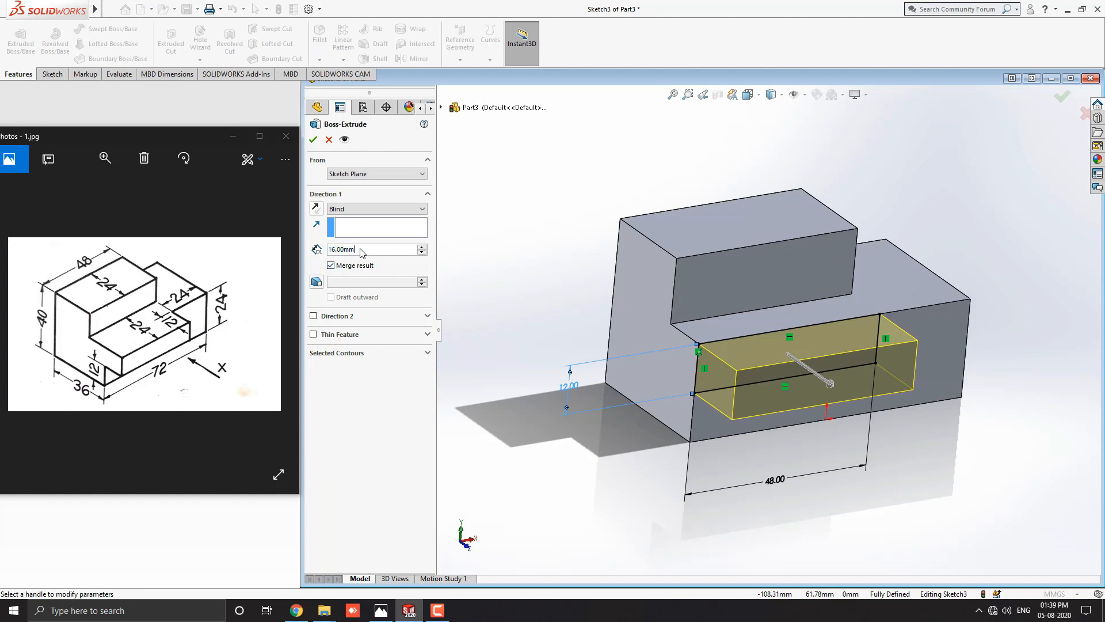
type("12")
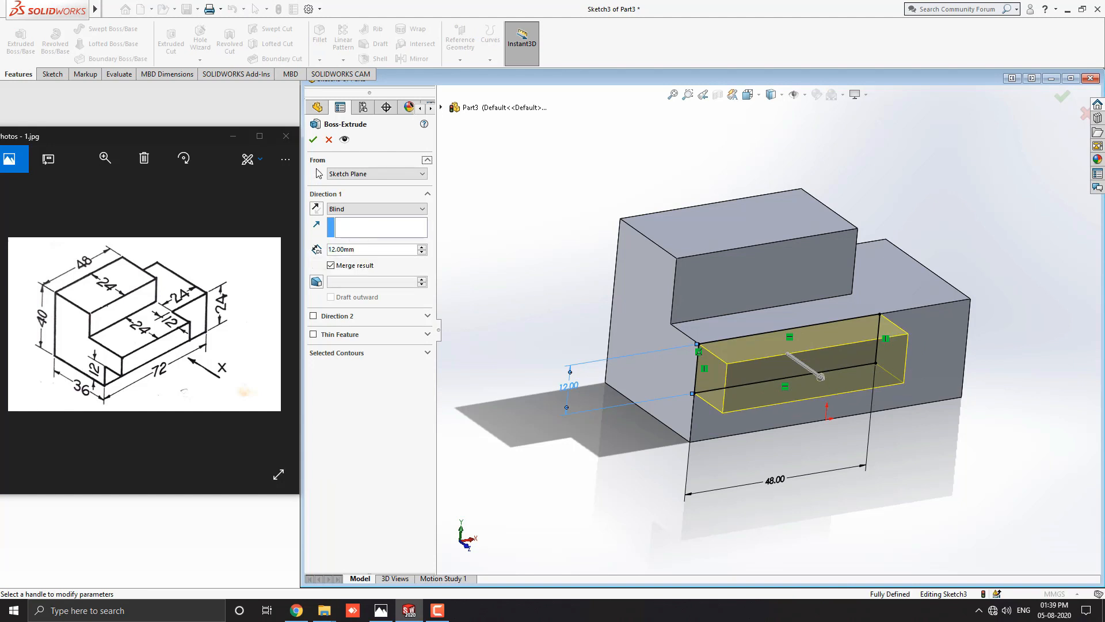
left_click(314, 139)
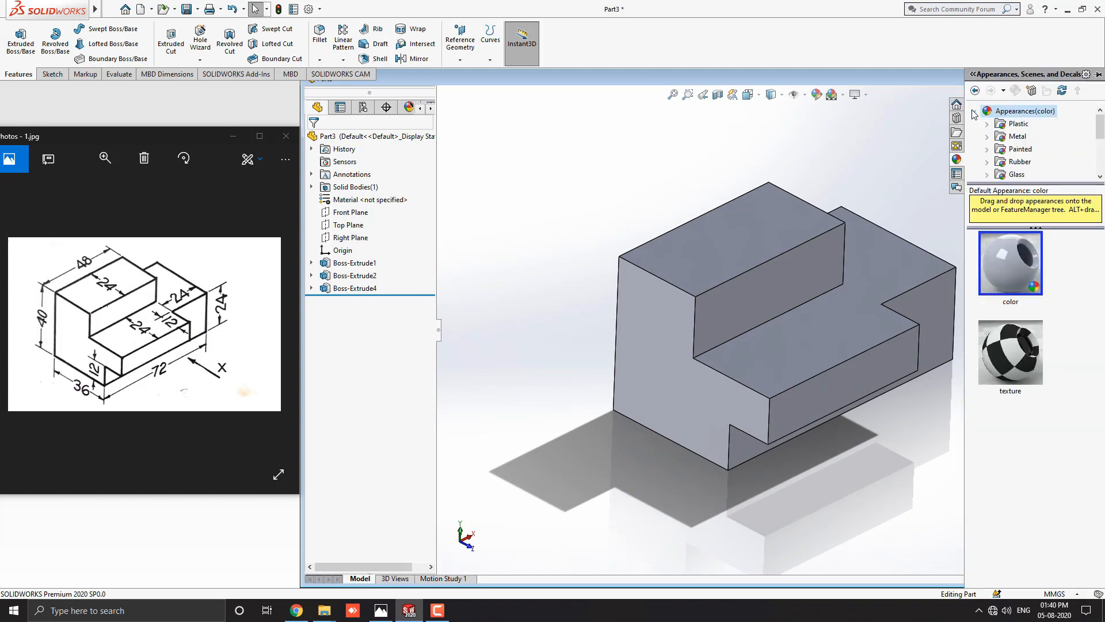
Apply the blue textured plastic appearance from the Plastic category to the whole part.
left_click(987, 124)
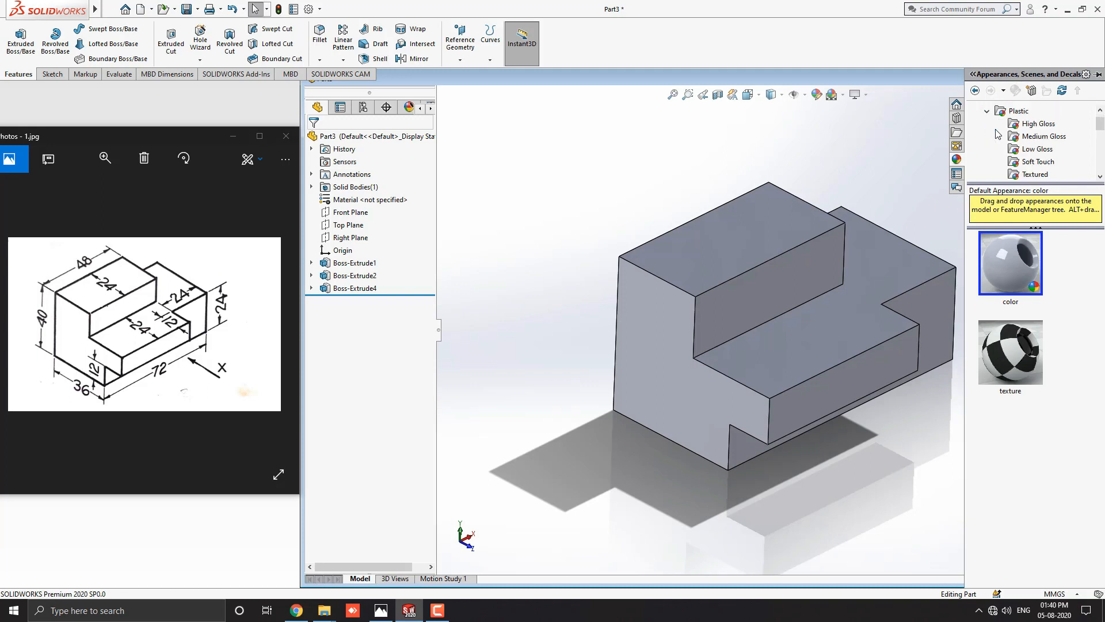
mouse_move(1037, 123)
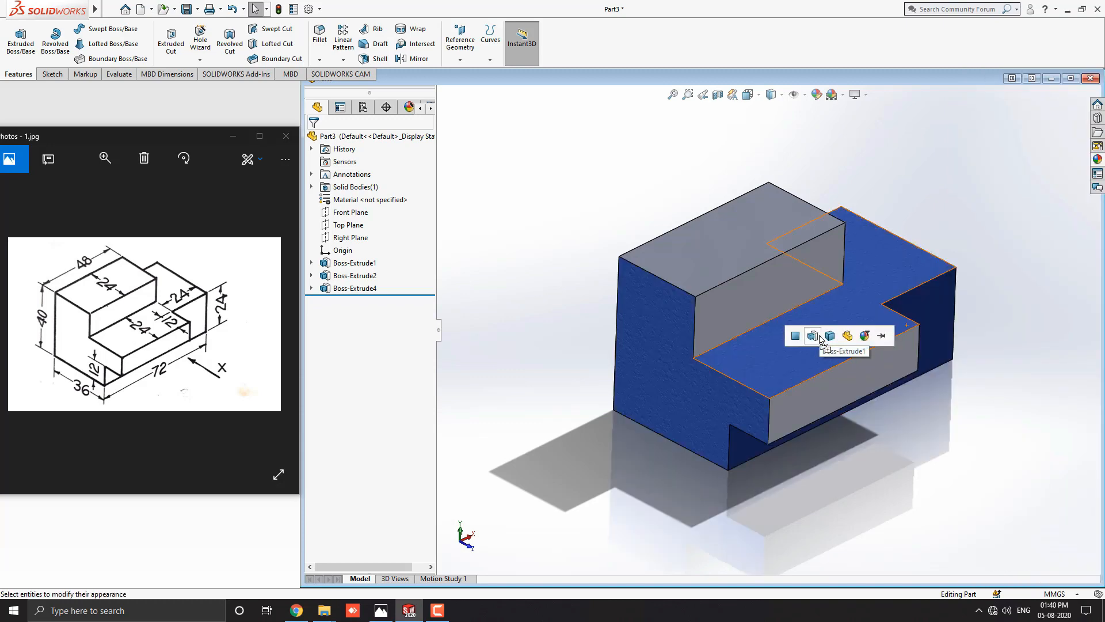
left_click(999, 370)
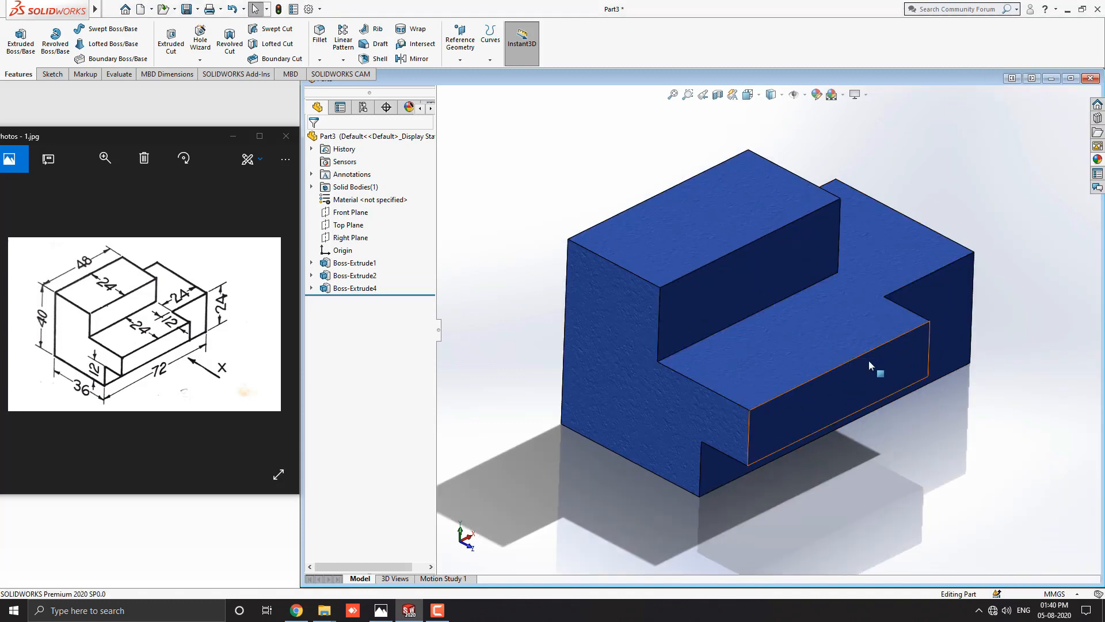
left_click(354, 262)
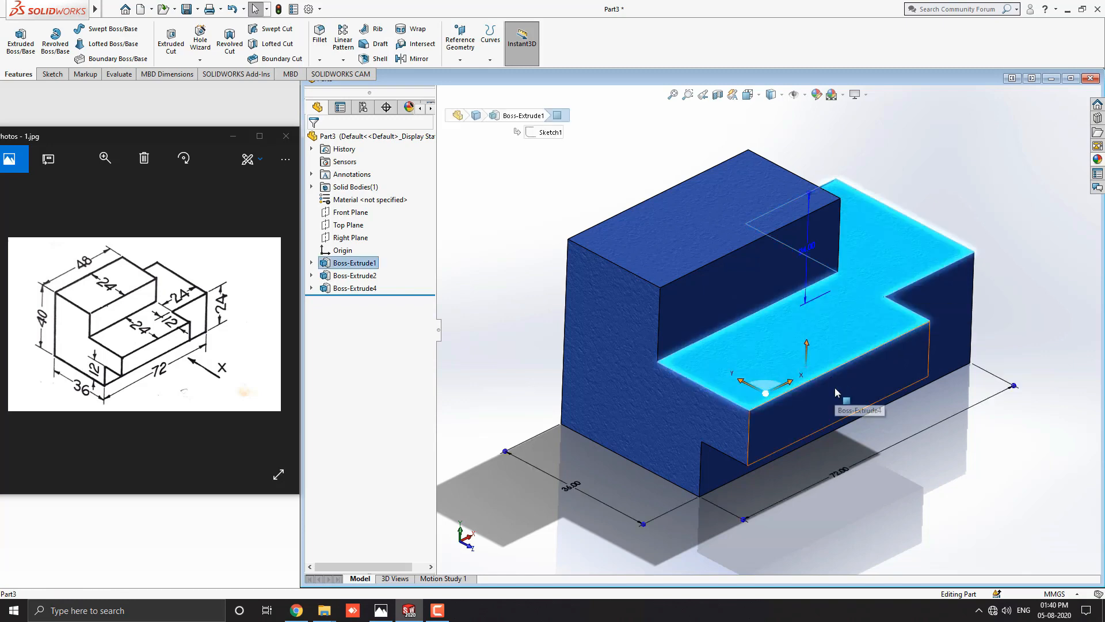
left_click(977, 449)
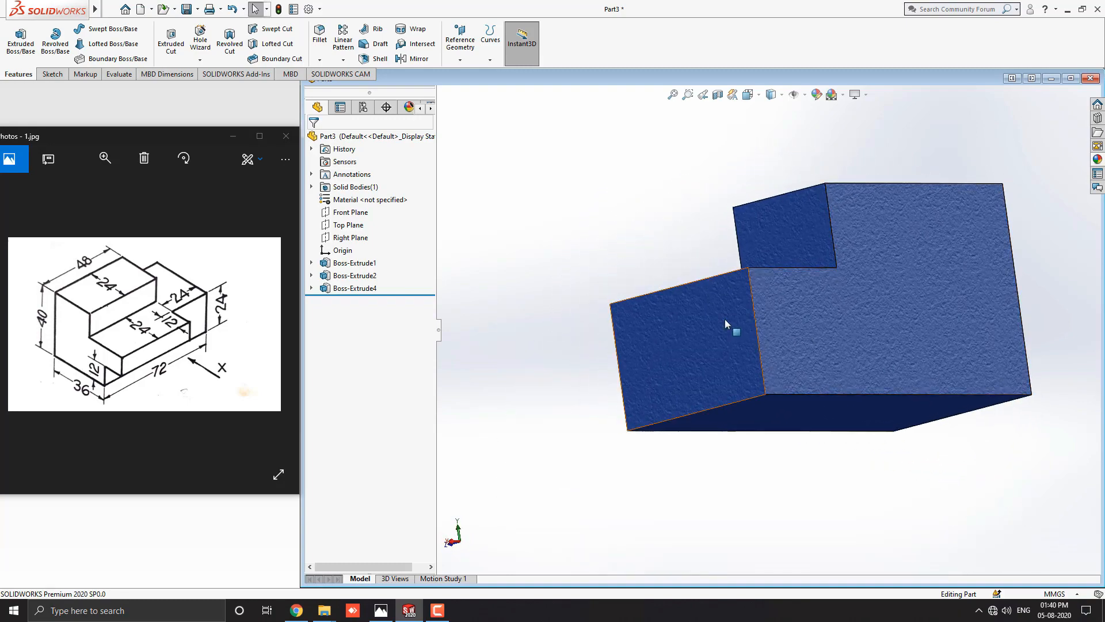
left_click_drag(726, 324, 945, 433)
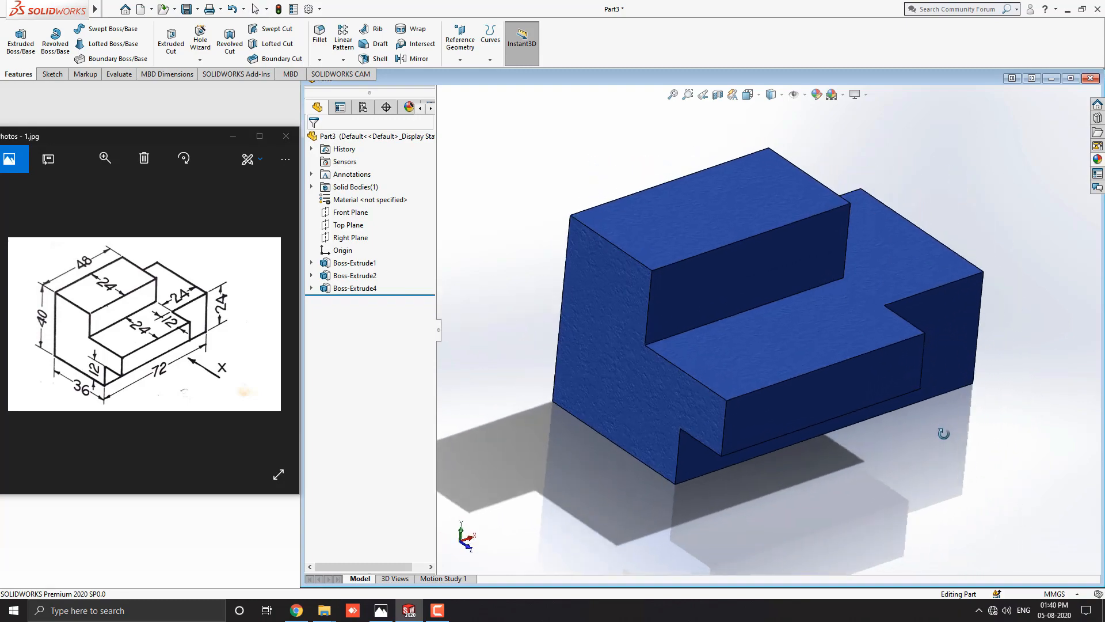
left_click_drag(943, 432, 848, 364)
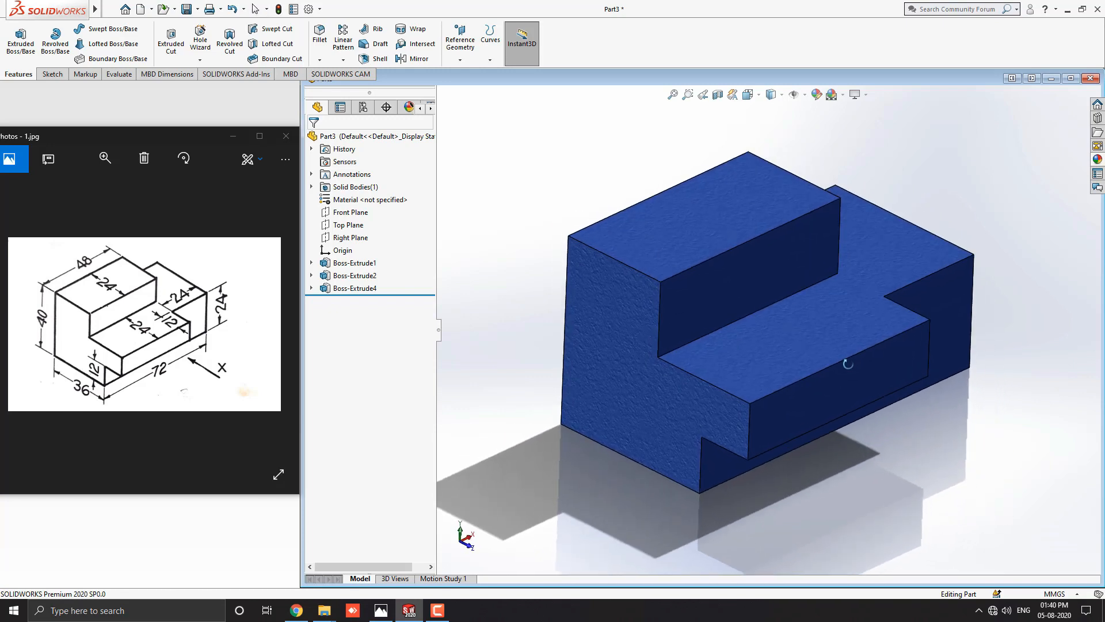